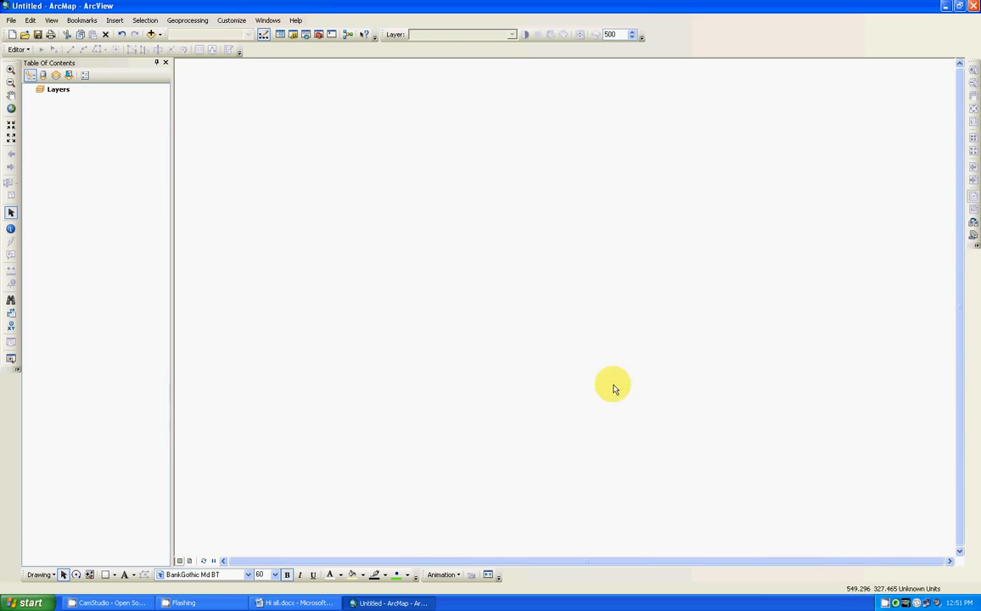
pyautogui.moveTo(331, 83)
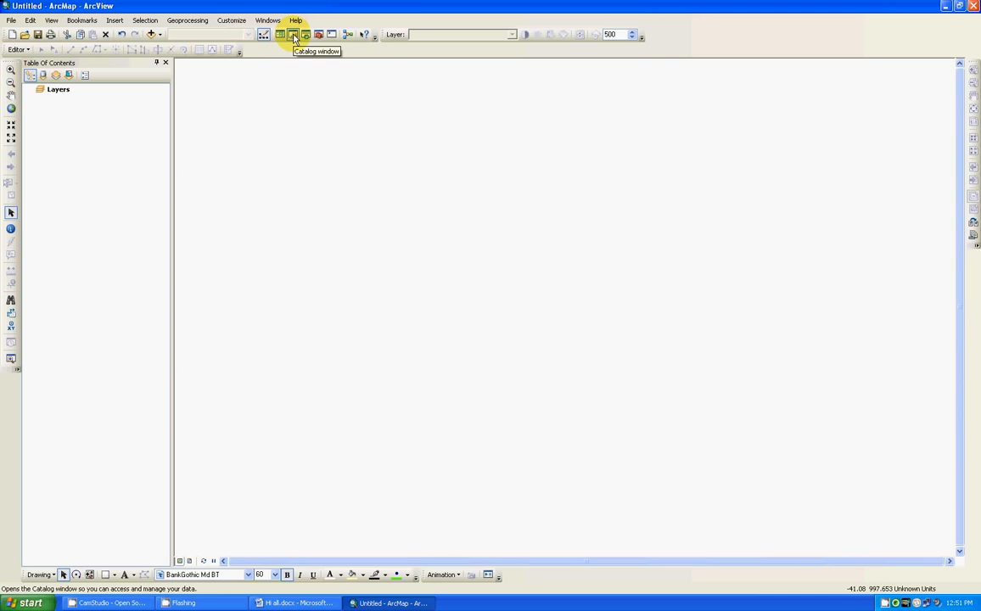
# Step: In the Catalog, browse Folder Connections to tmp\ARCMAP_TUTS\MiniTut_5 and show its New item list
pyautogui.click(293, 34)
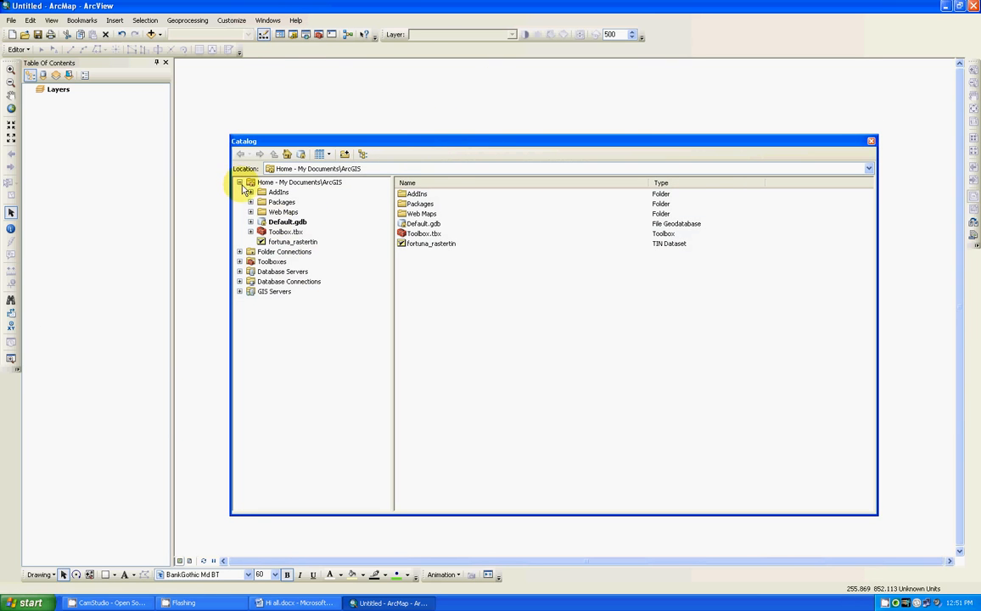
pyautogui.click(240, 182)
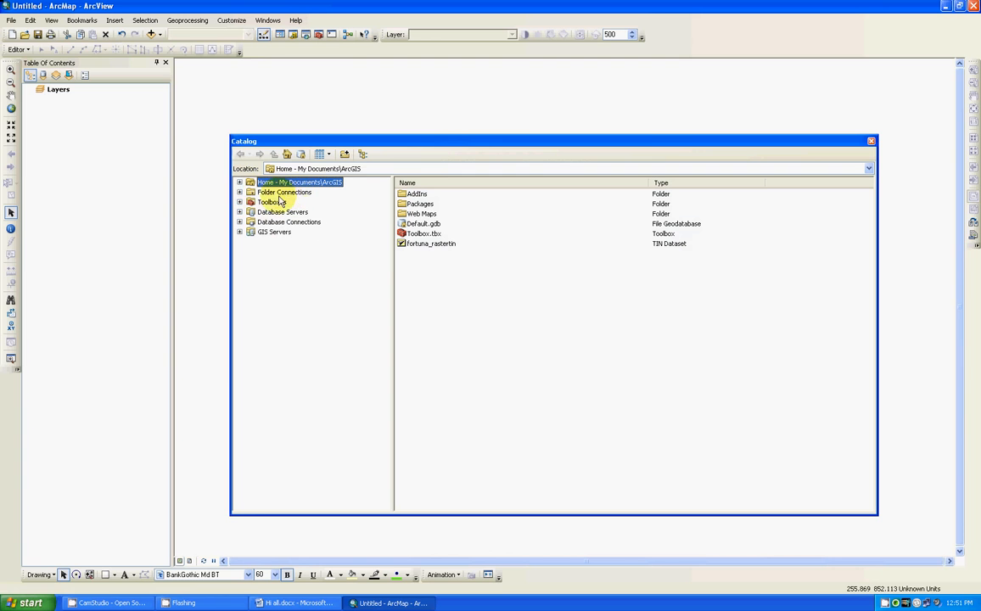
pyautogui.moveTo(271, 197)
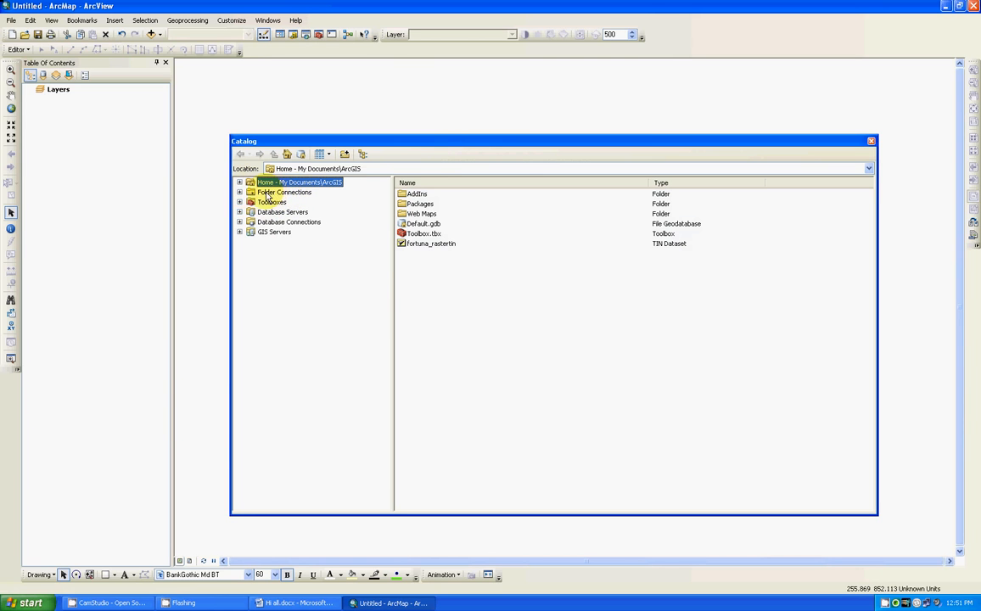
pyautogui.click(285, 191)
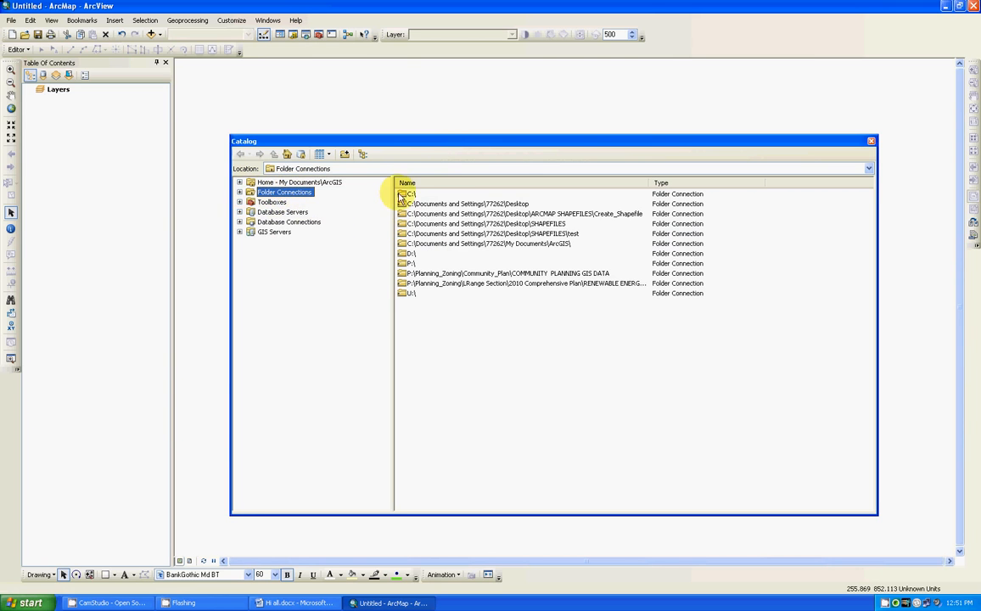
pyautogui.doubleClick(411, 194)
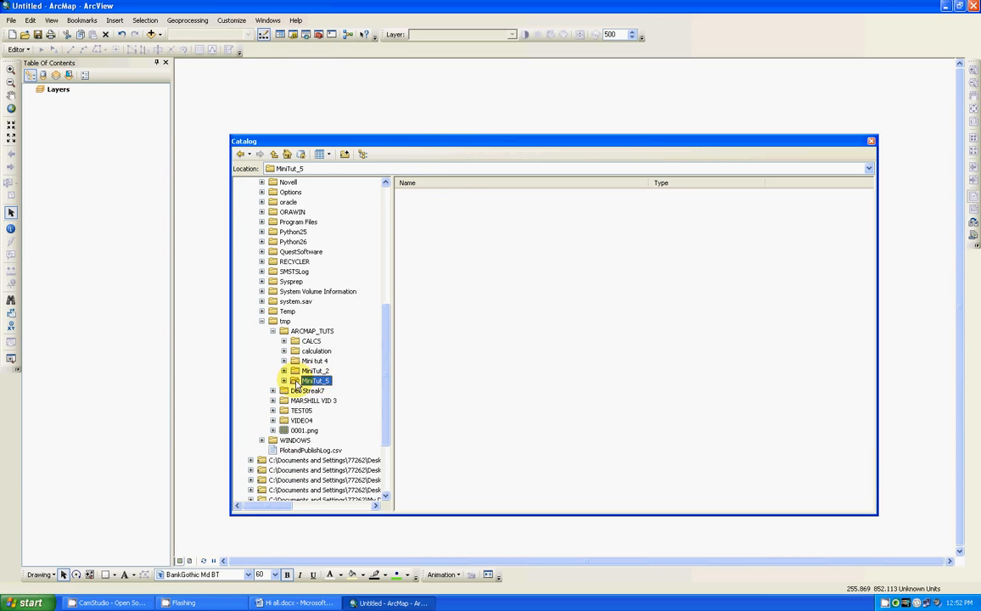
pyautogui.rightClick(314, 380)
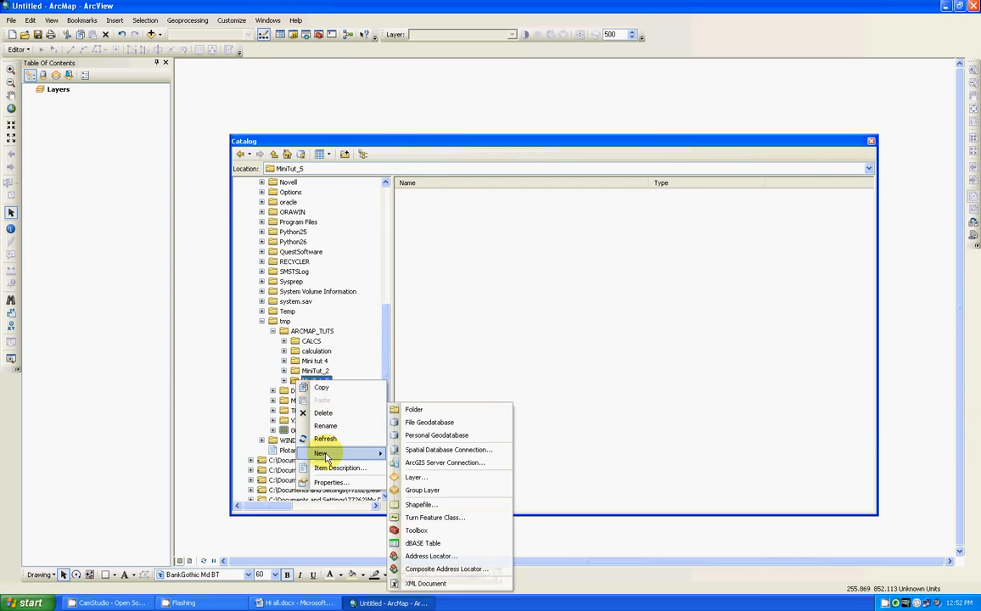
pyautogui.moveTo(420, 504)
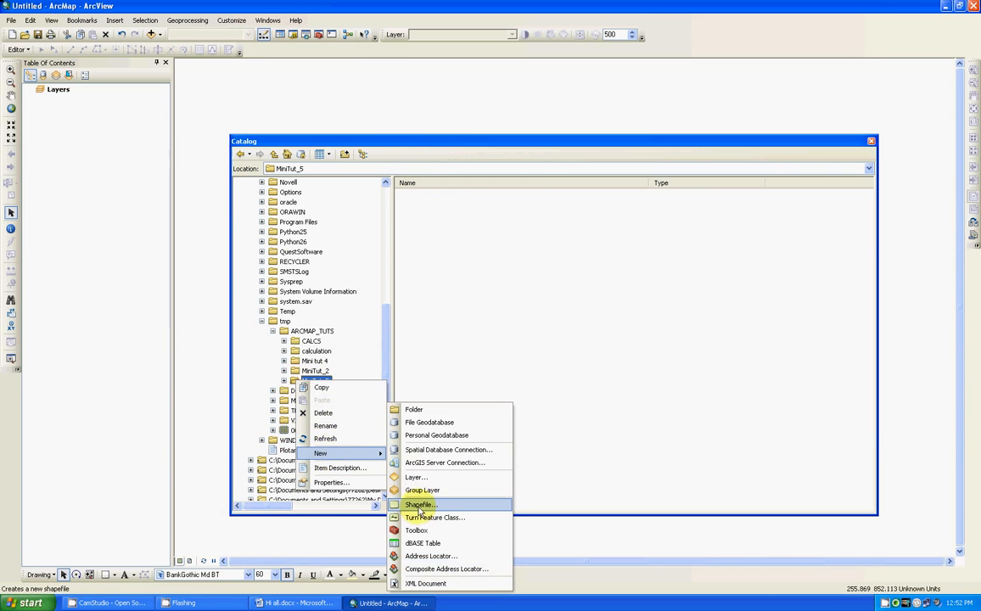
# Step: Start a new shapefile in MiniTut_5 named FOOTPRINTS with Polygon feature type
pyautogui.click(420, 504)
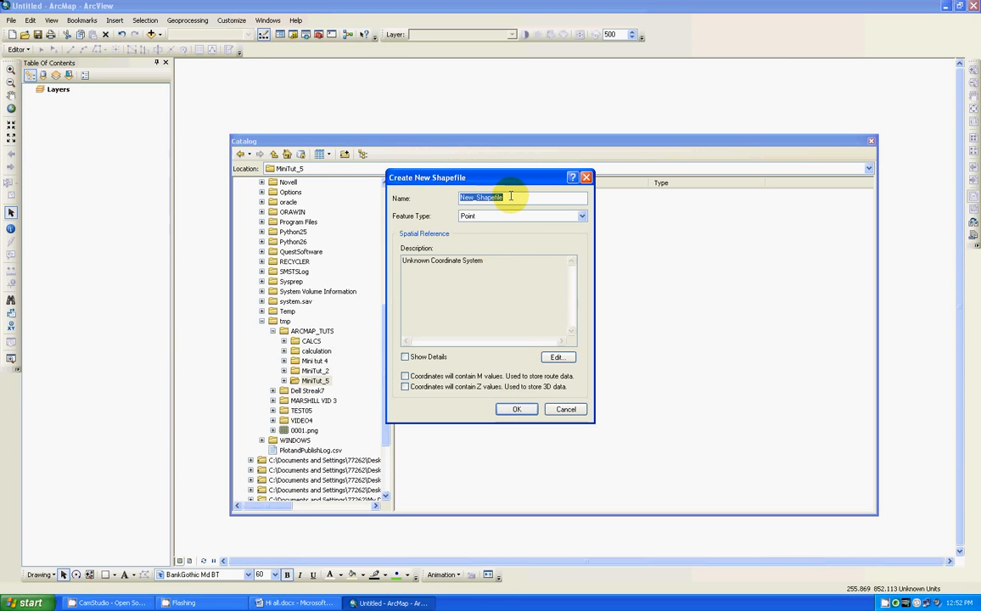
pyautogui.write('MY')
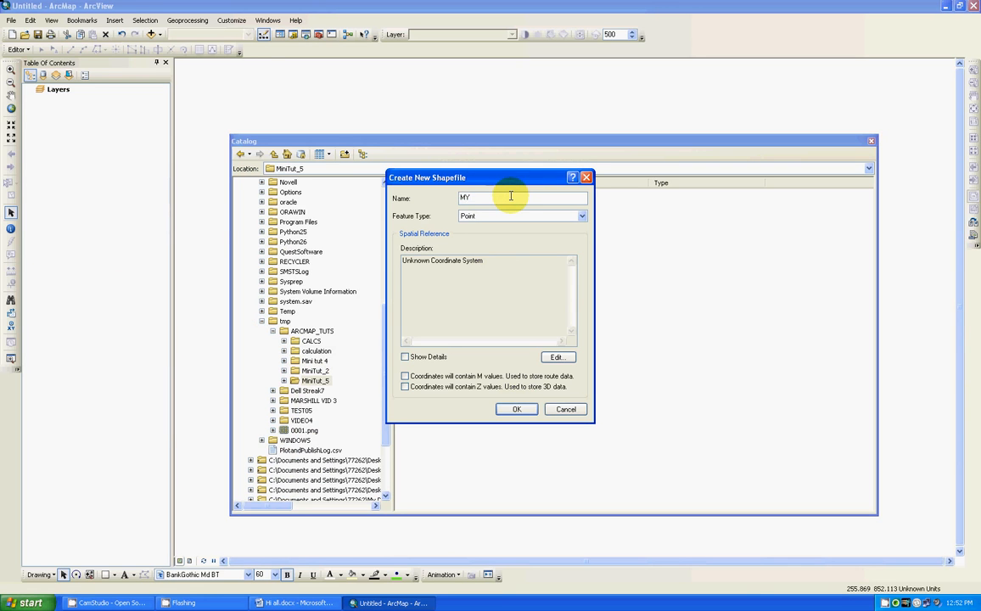
pyautogui.write('FOOTPR')
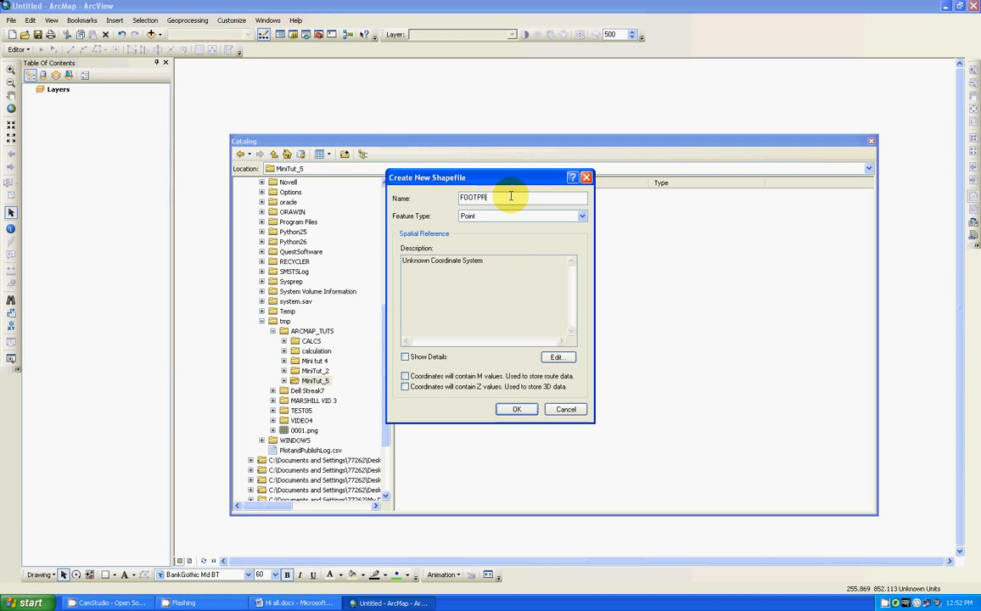
pyautogui.write('INTS')
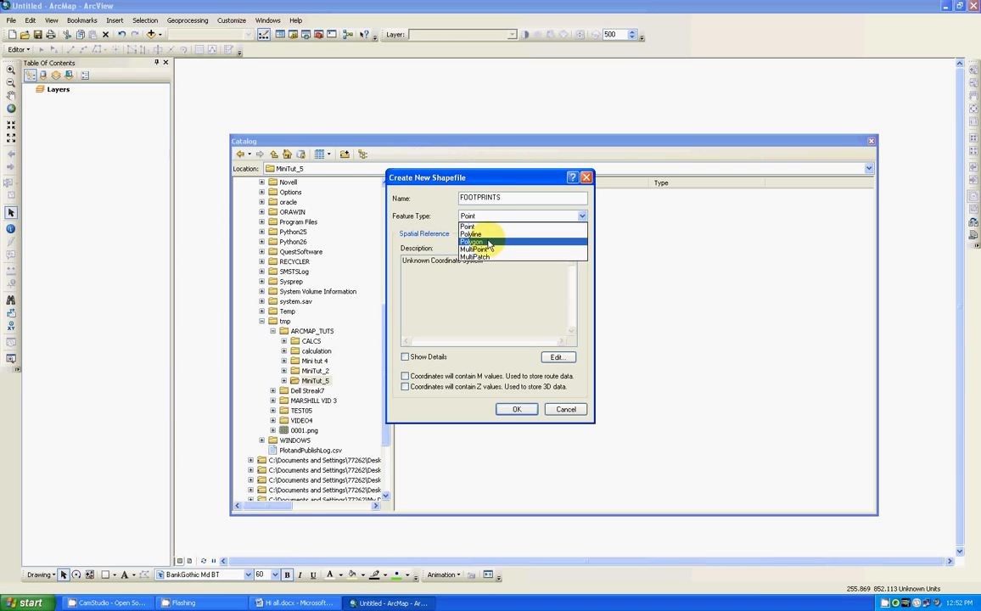
pyautogui.click(472, 241)
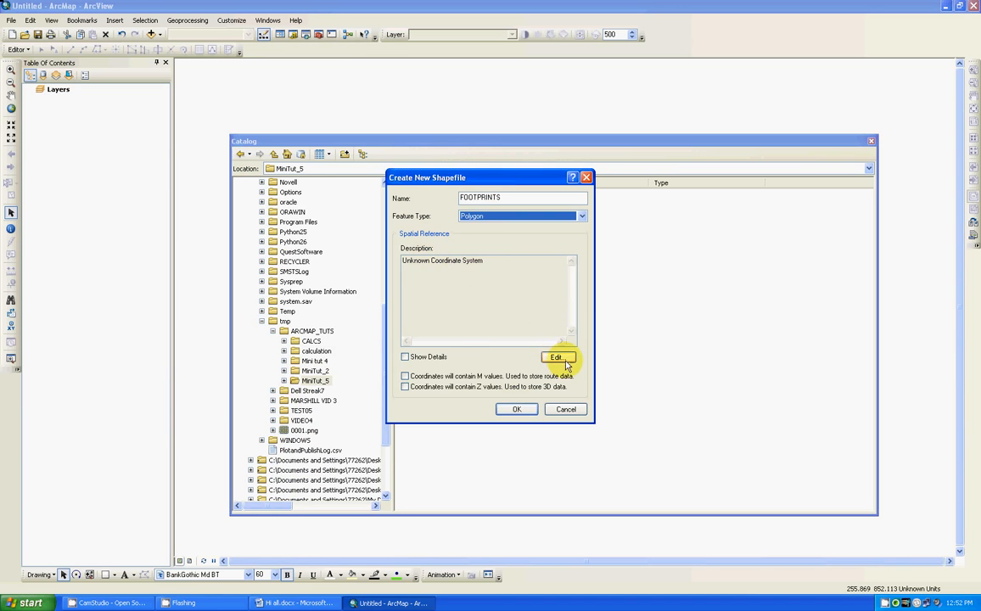
# Step: Assign Projected > State Plane > NAD 1983 (US Feet) Arizona West FIPS 0203 to FOOTPRINTS
pyautogui.click(558, 356)
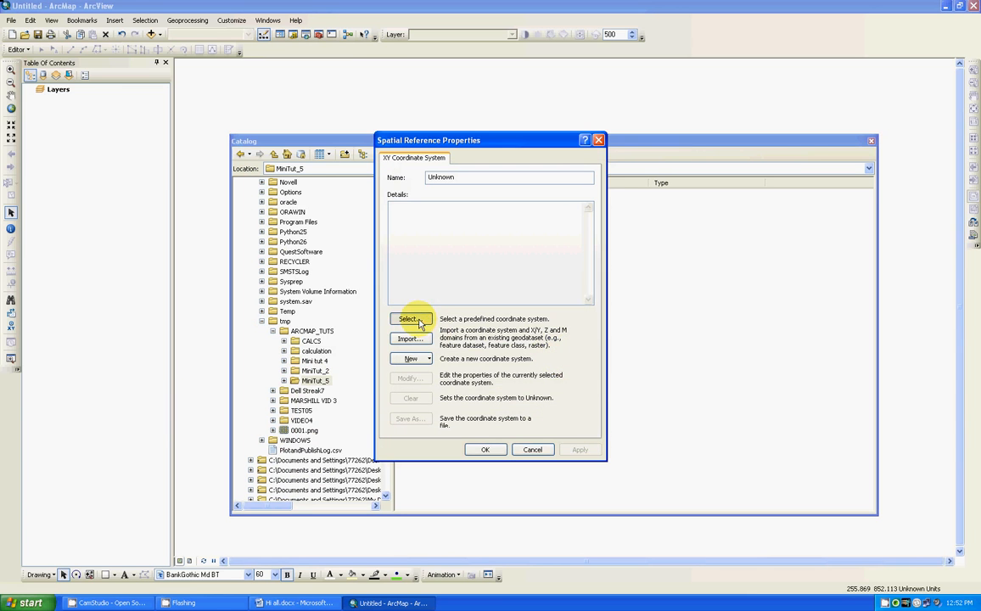
pyautogui.click(410, 318)
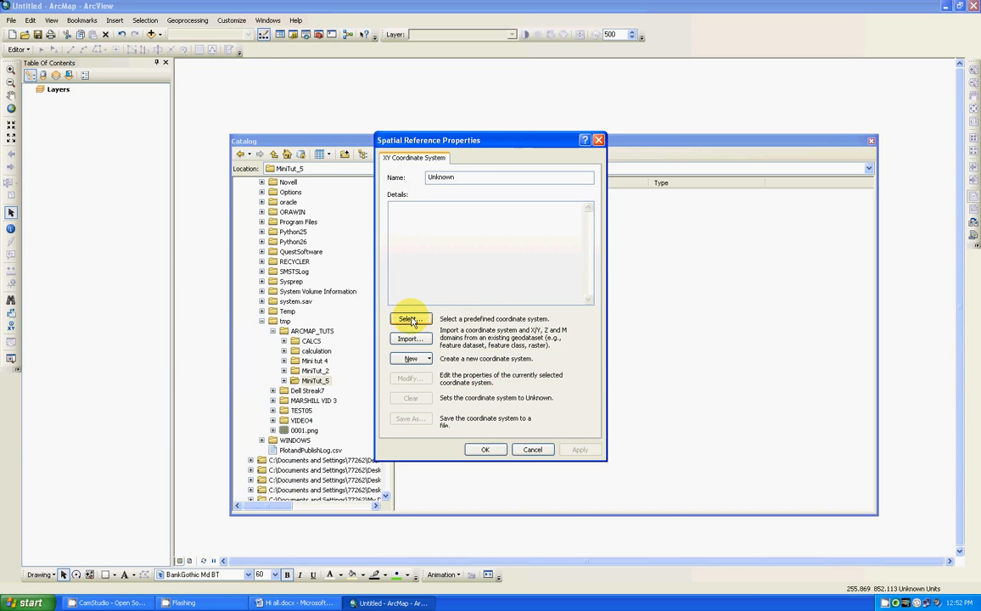
pyautogui.click(409, 318)
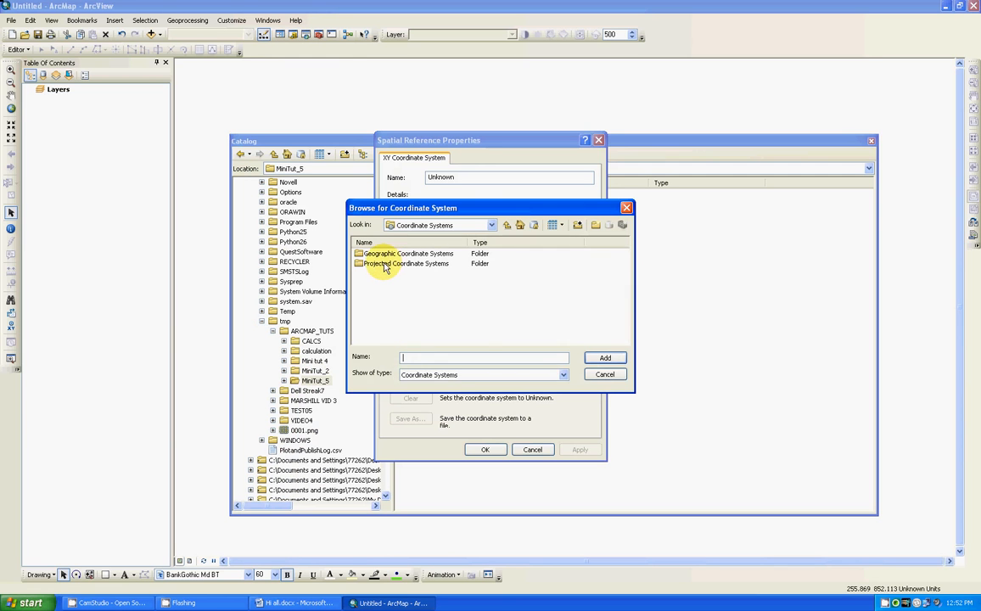
pyautogui.doubleClick(404, 263)
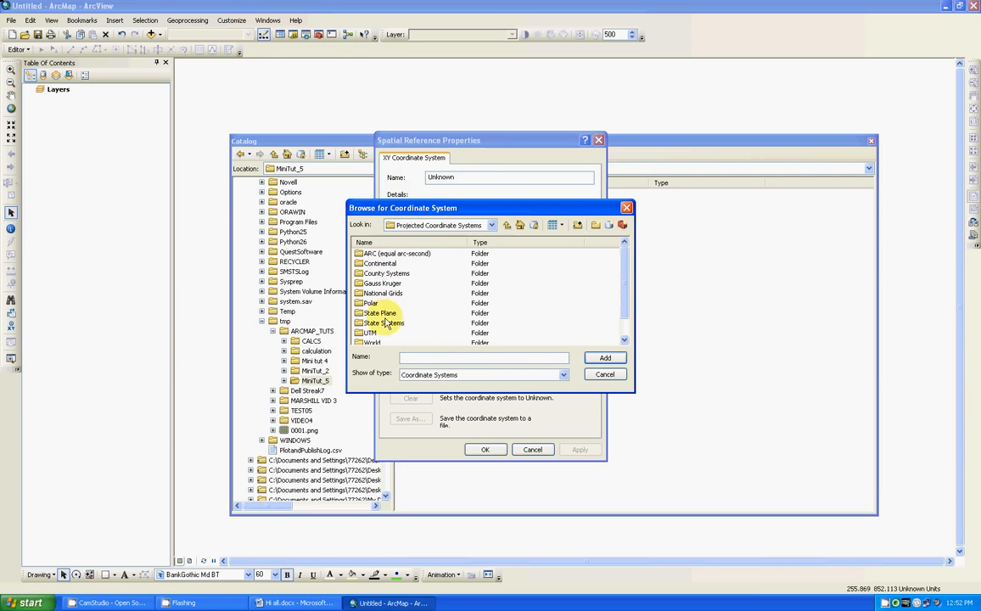
pyautogui.doubleClick(381, 313)
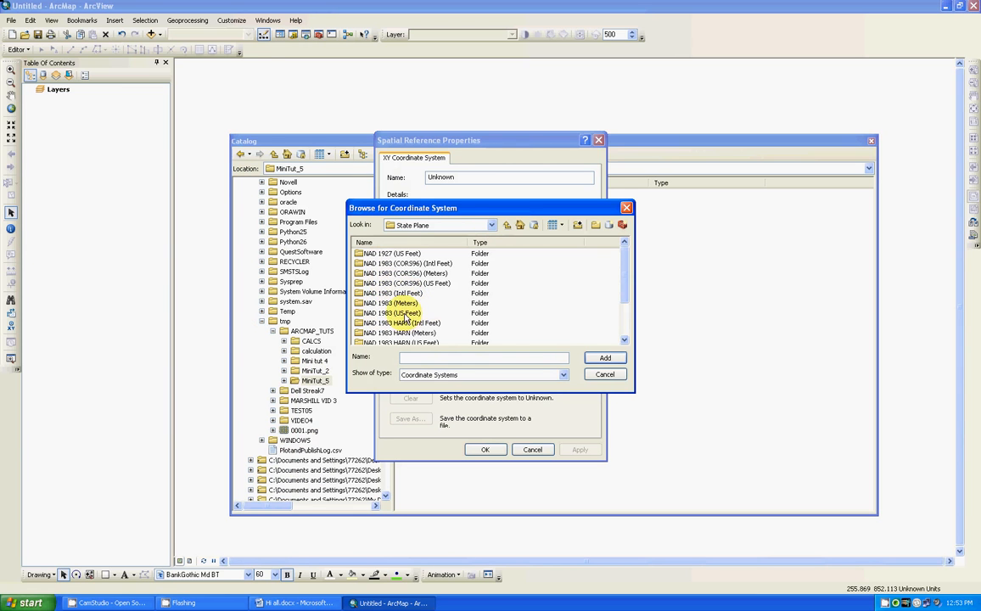
pyautogui.doubleClick(394, 313)
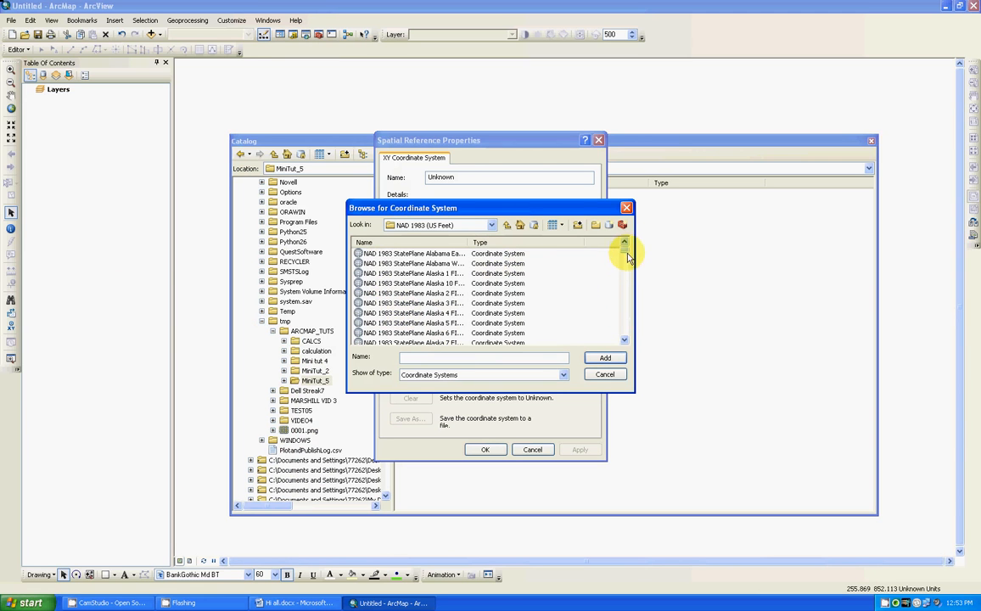
pyautogui.scroll(-3)
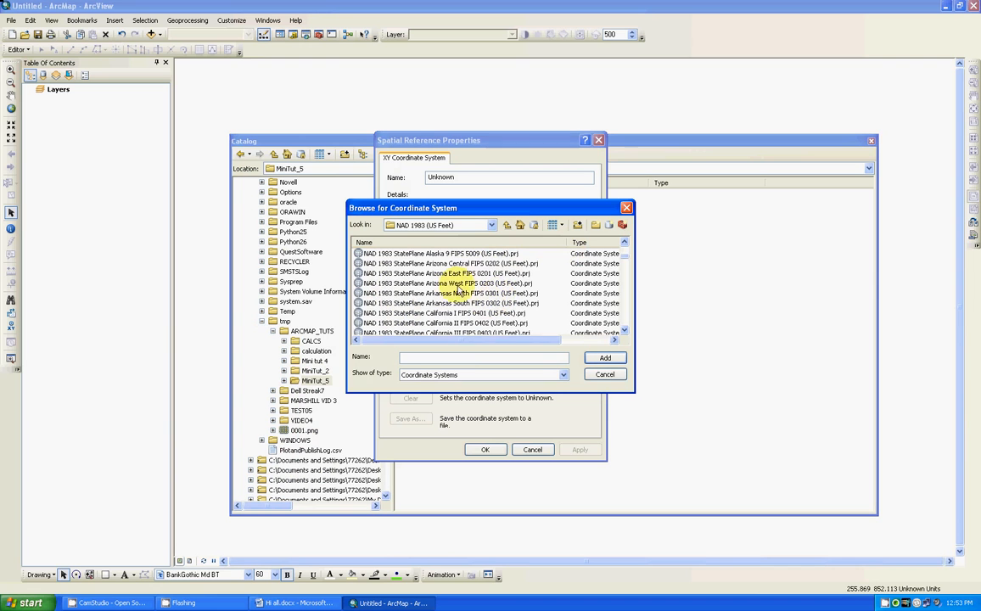
pyautogui.click(450, 282)
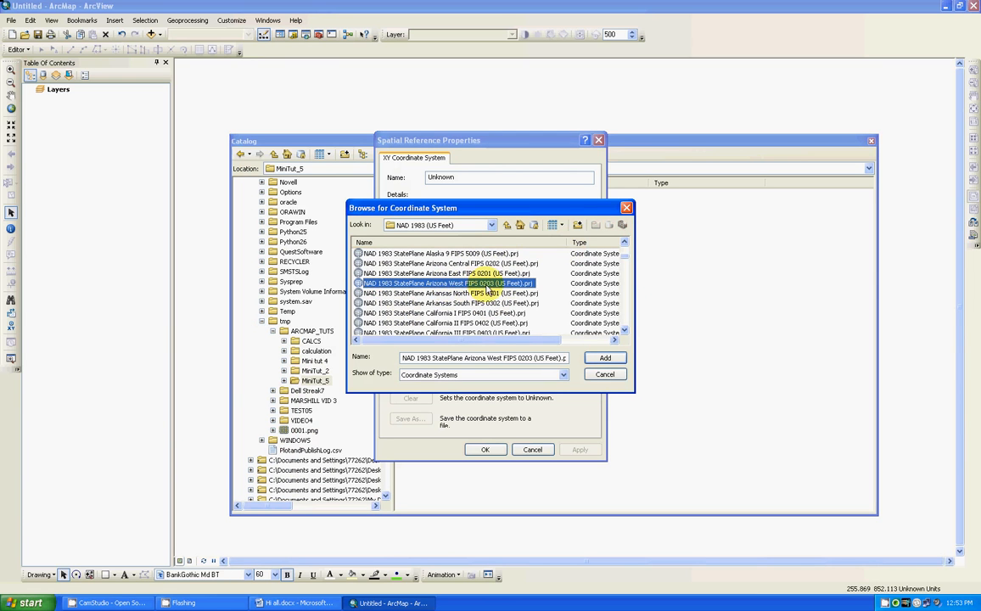
pyautogui.click(605, 357)
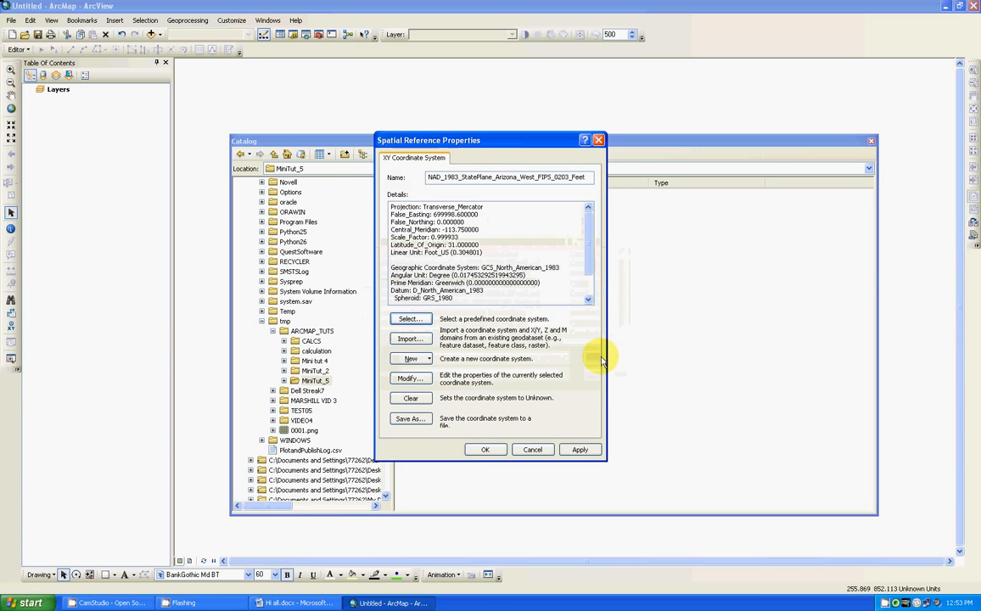
pyautogui.click(485, 449)
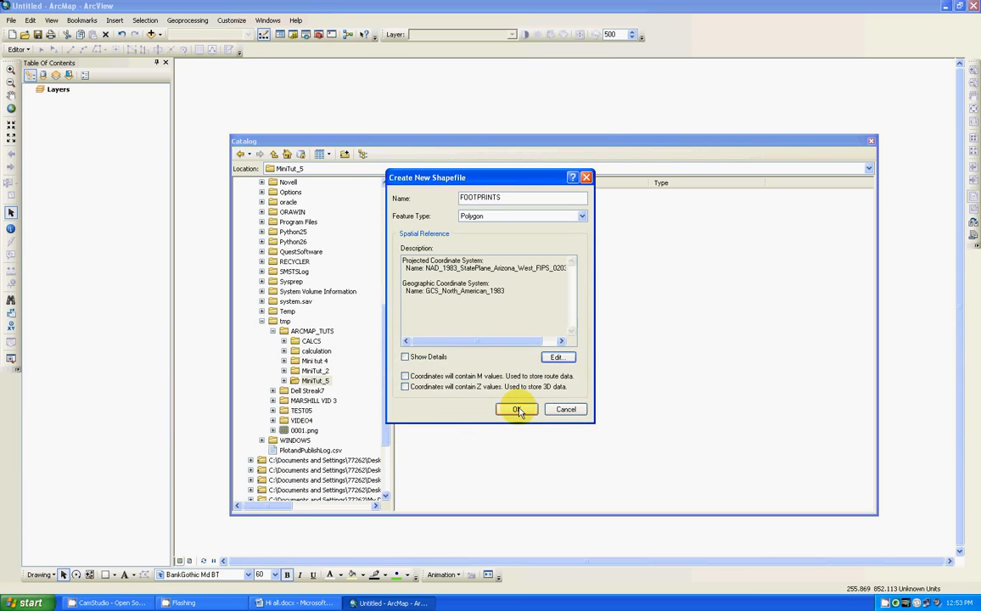
# Step: Confirm creation of FOOTPRINTS.shp and close the Catalog window
pyautogui.click(517, 409)
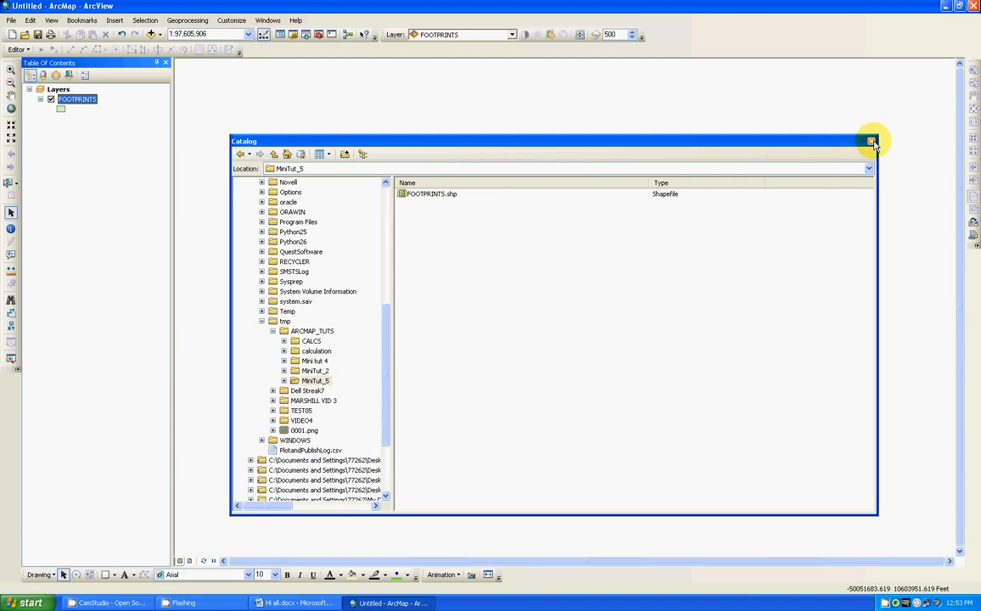
pyautogui.click(872, 141)
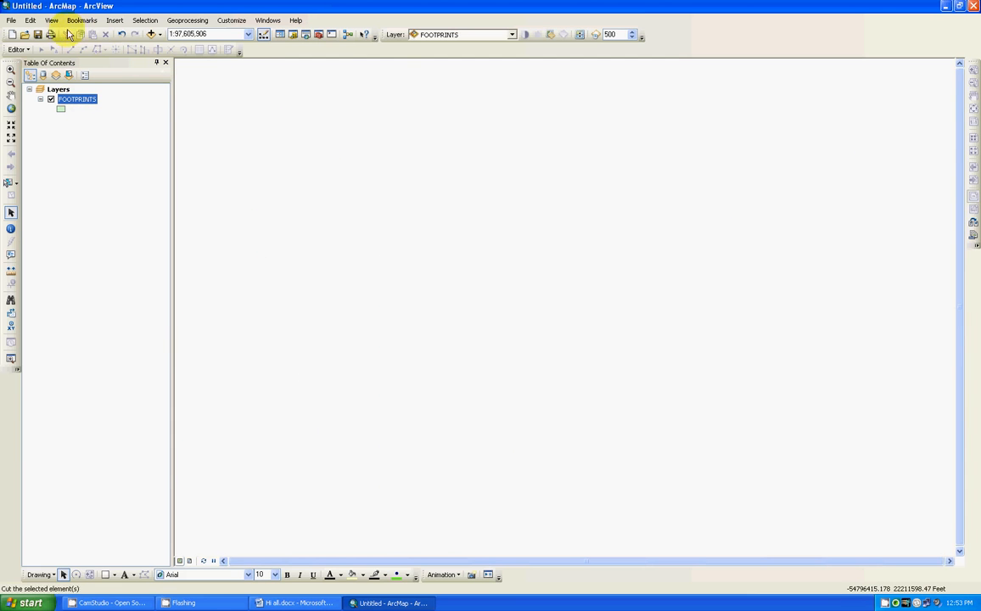
# Step: Add the Bing Maps Aerial basemap to the map
pyautogui.click(159, 34)
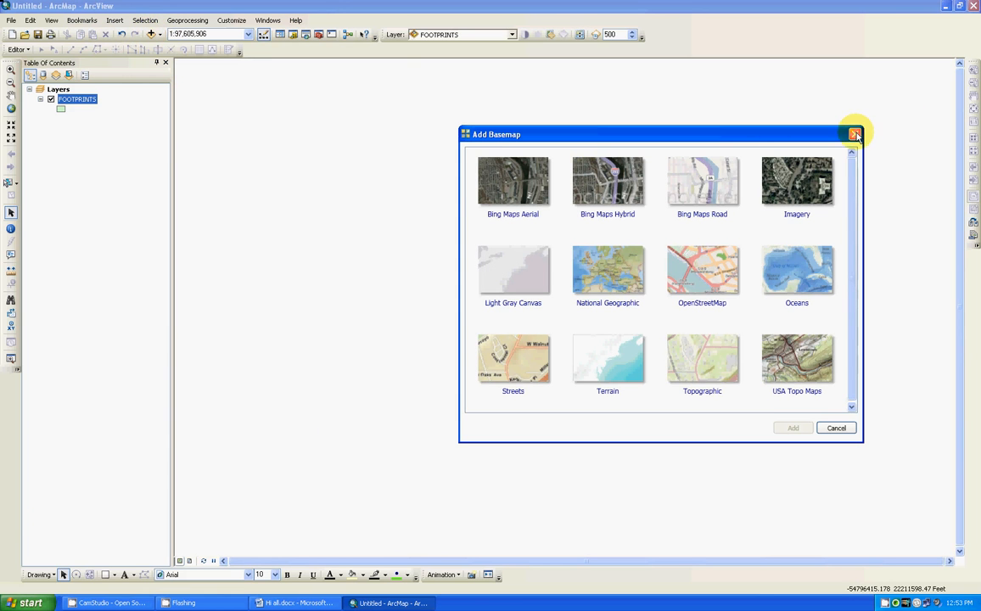
pyautogui.moveTo(160, 36)
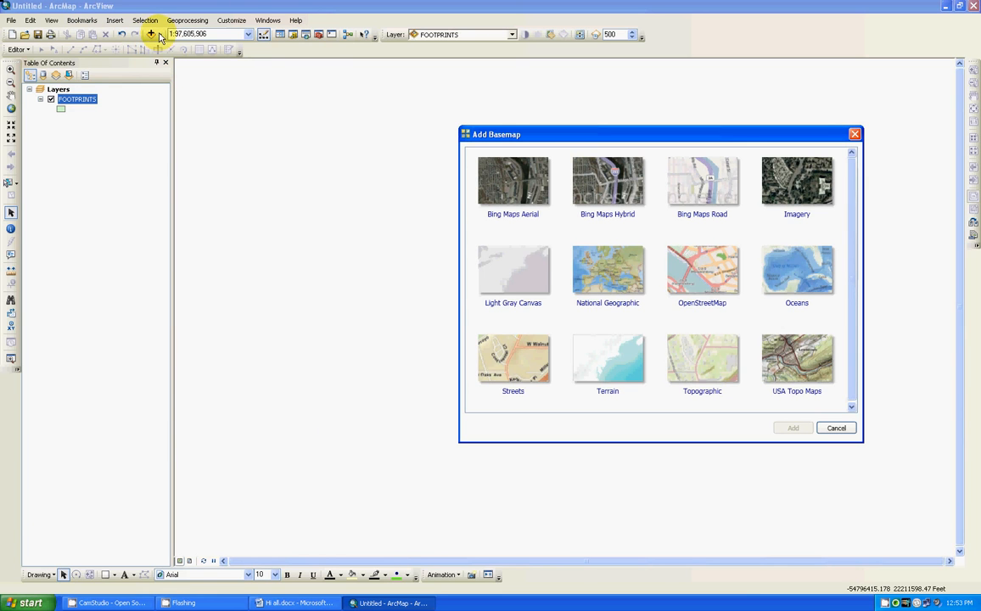
pyautogui.moveTo(459, 118)
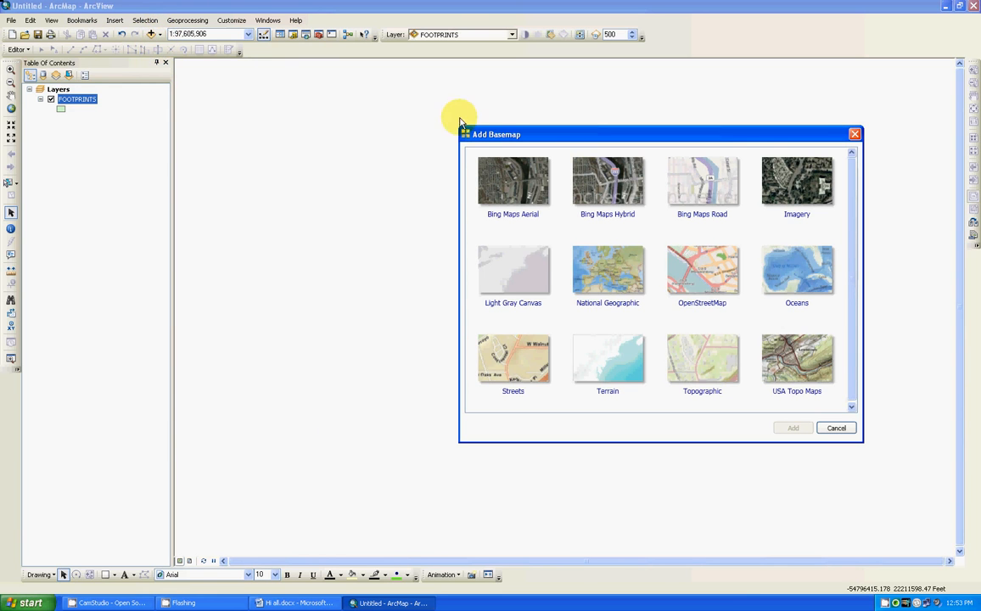
pyautogui.click(513, 181)
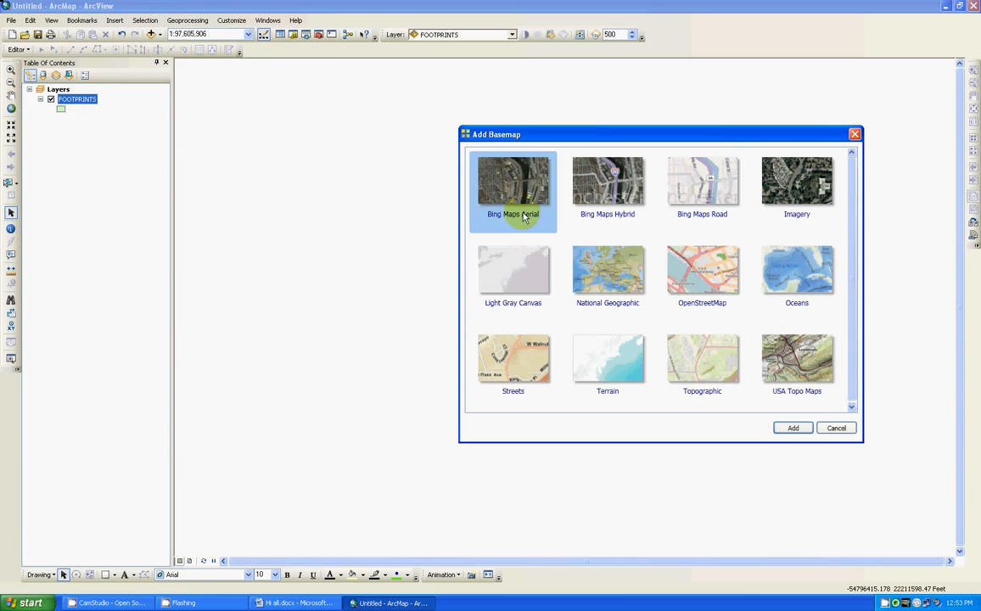
pyautogui.click(792, 427)
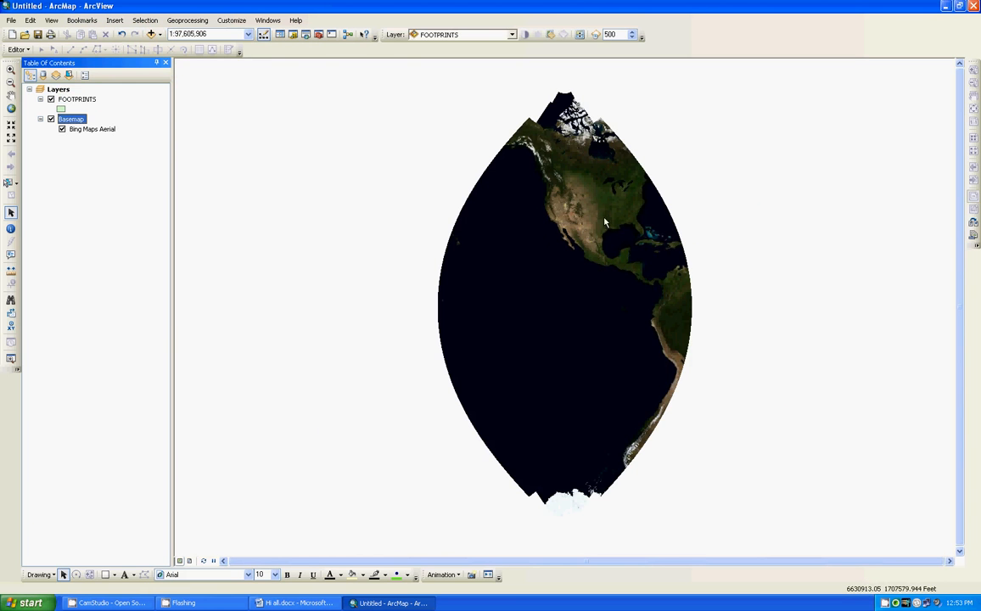
# Step: Zoom in on the shopping centre area of the aerial imagery
pyautogui.click(11, 70)
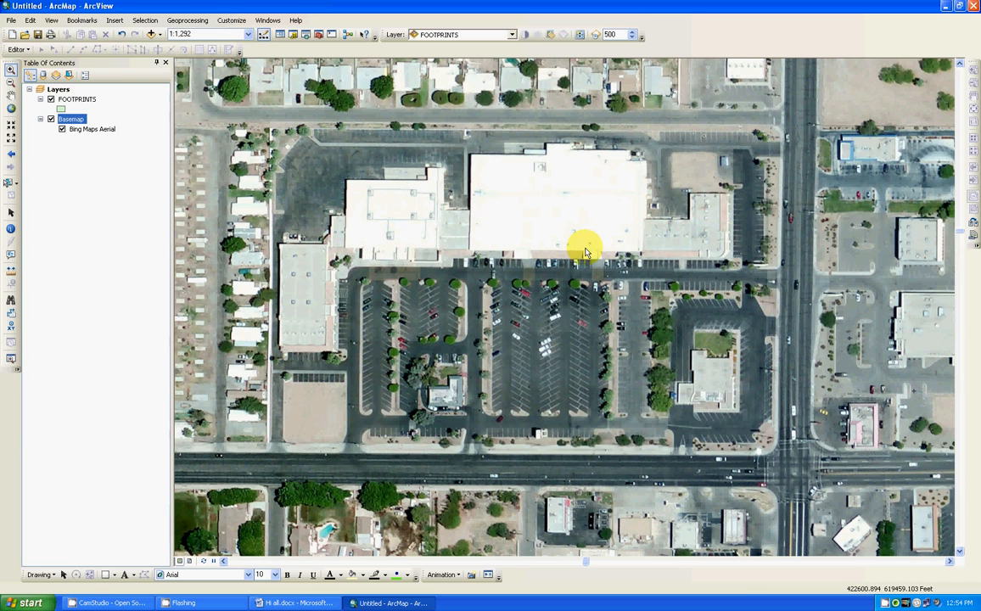
pyautogui.moveTo(549, 235)
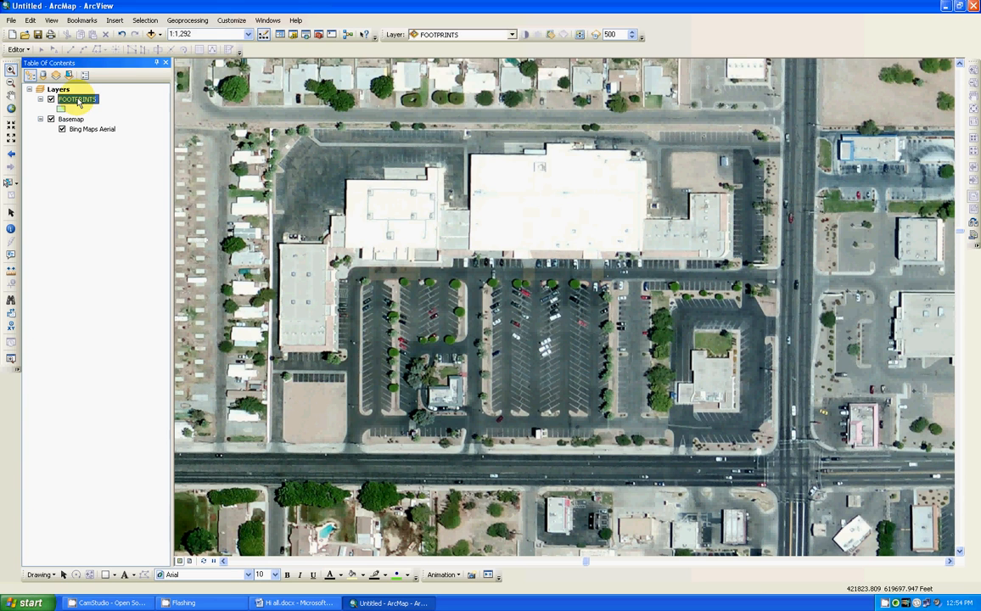
# Step: Open the FOOTPRINTS attribute table and show its Table Options list
pyautogui.rightClick(76, 99)
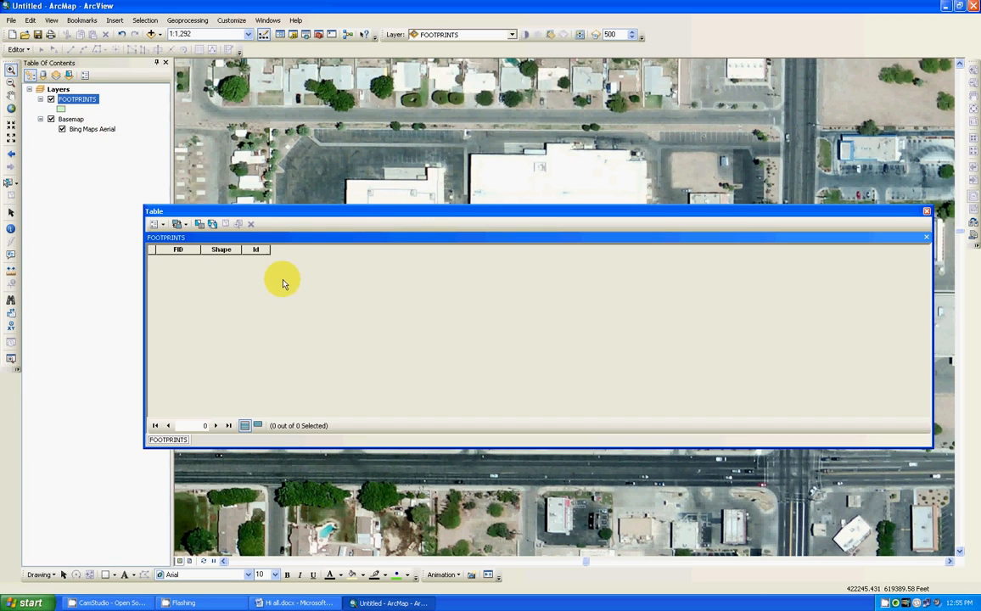
pyautogui.click(156, 225)
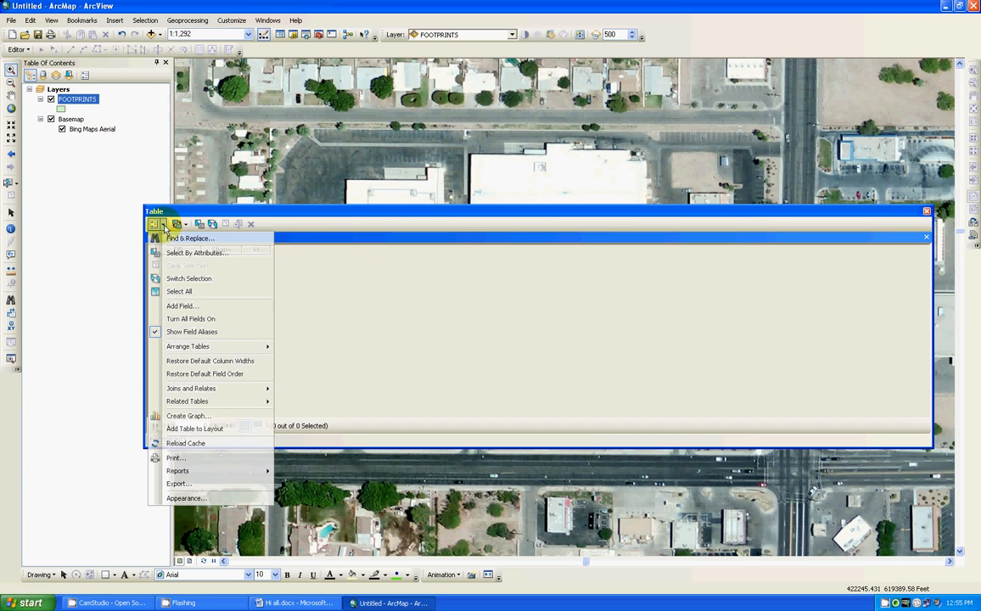
pyautogui.moveTo(181, 306)
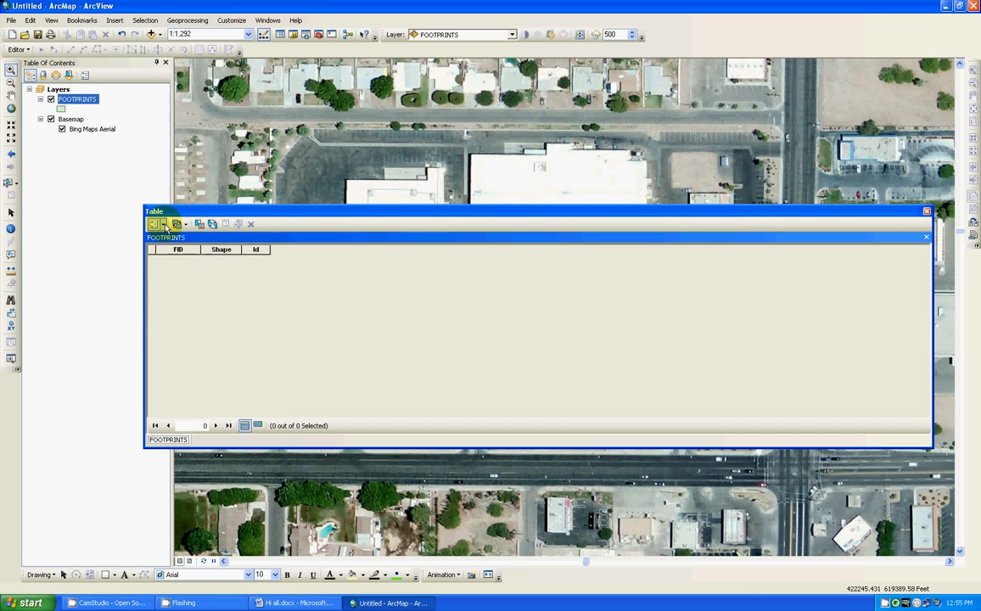
pyautogui.moveTo(154, 223)
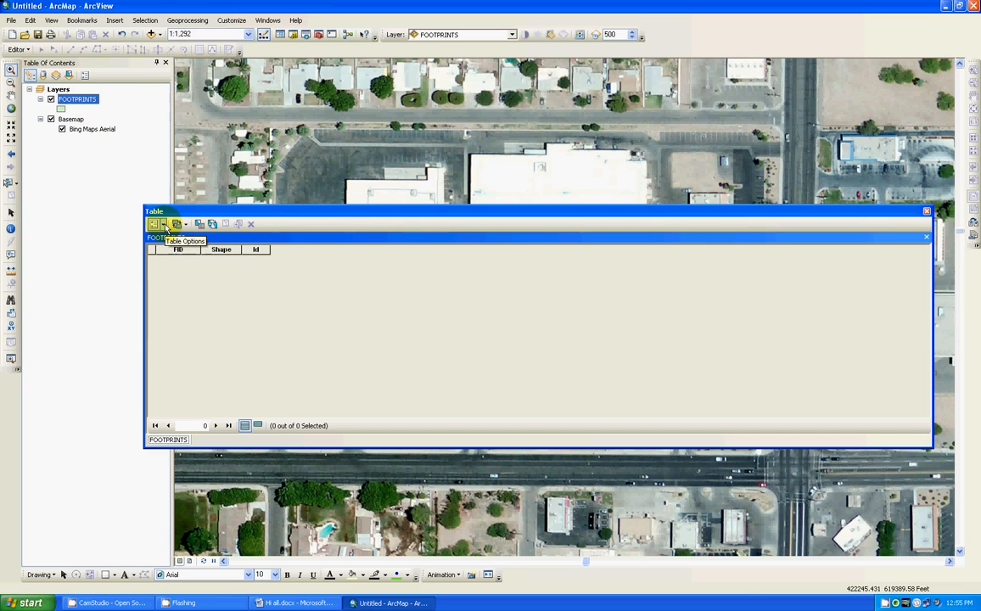
pyautogui.click(156, 224)
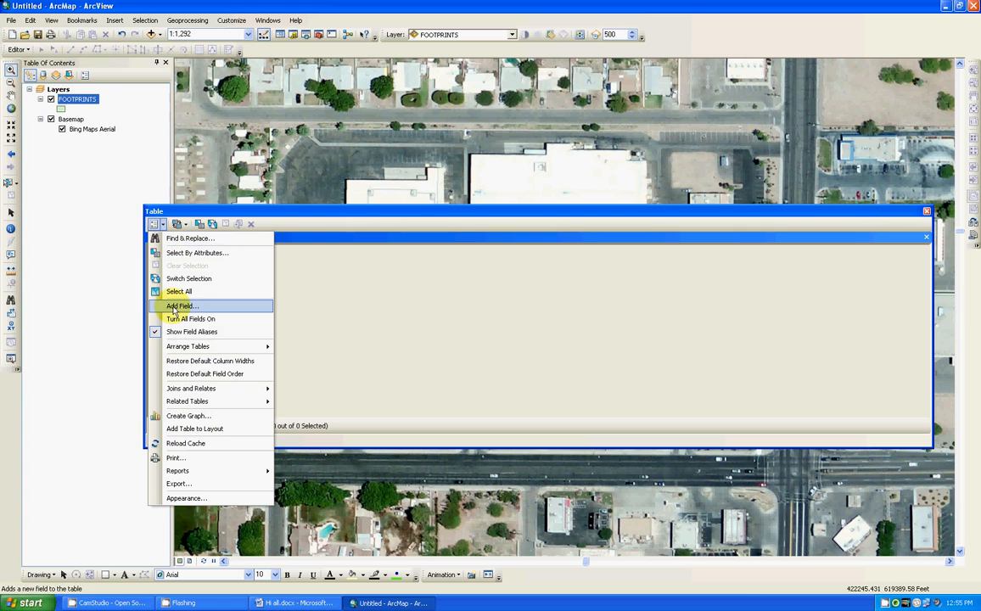
# Step: Add an OWNERS text field to the FOOTPRINTS table
pyautogui.click(182, 305)
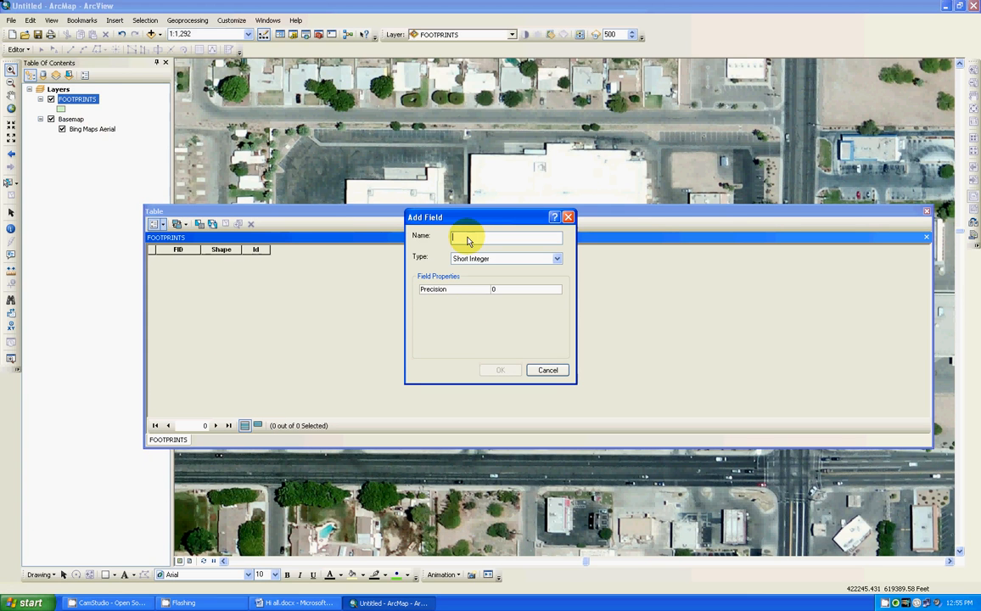
pyautogui.write('OWNER')
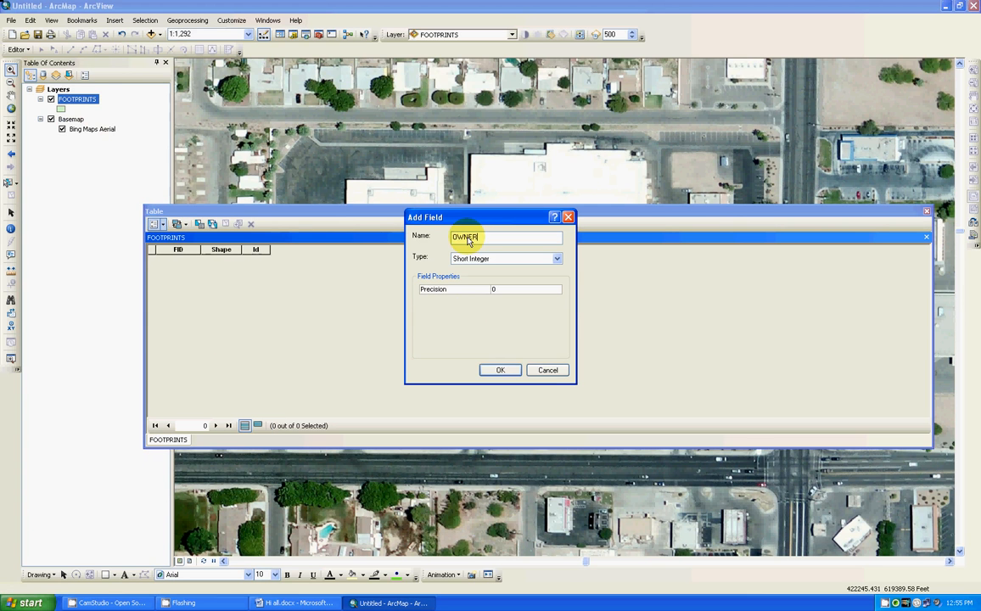
pyautogui.write('S')
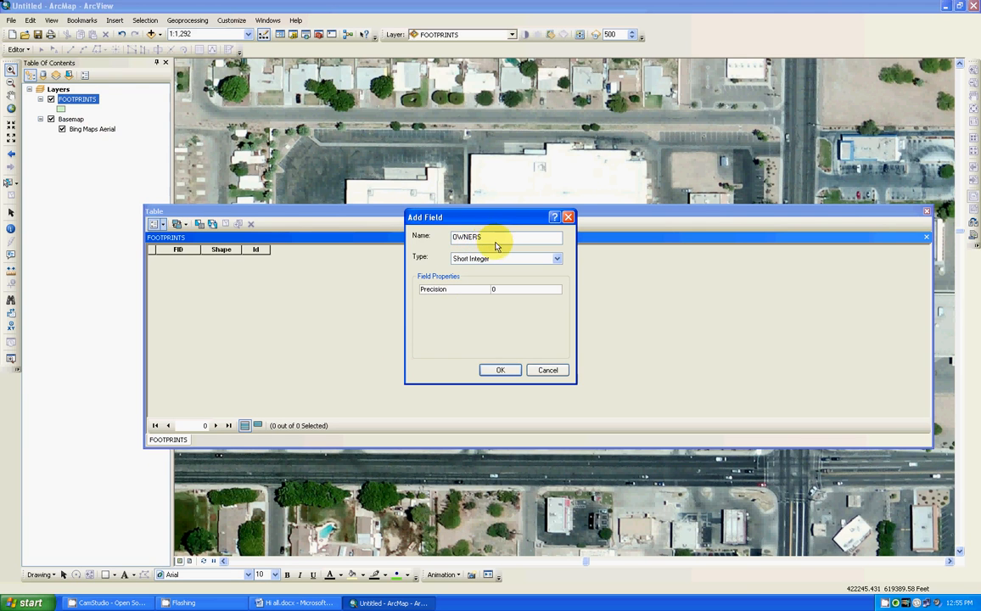
pyautogui.moveTo(473, 221)
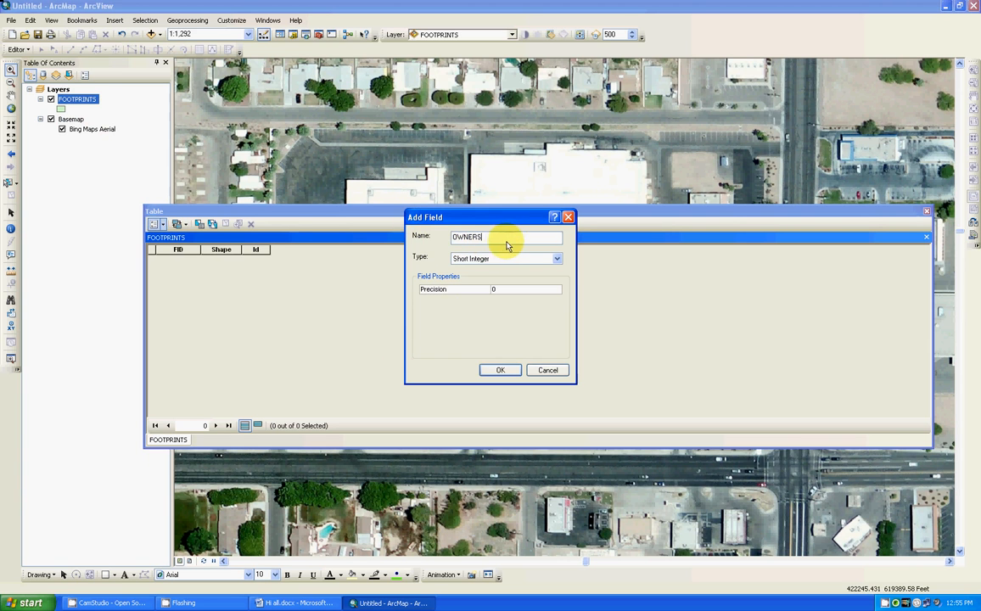
pyautogui.moveTo(482, 250)
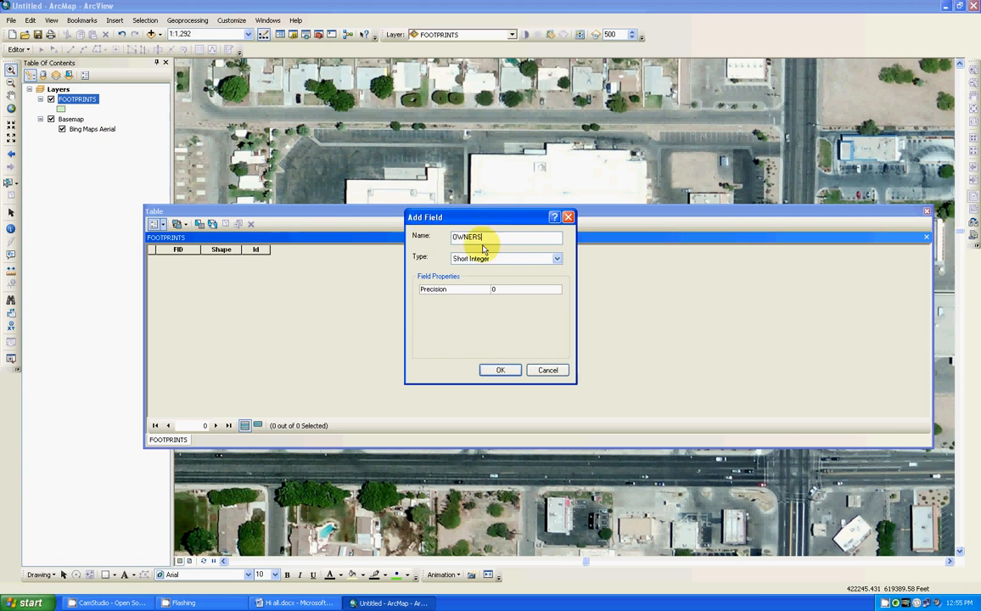
pyautogui.click(556, 258)
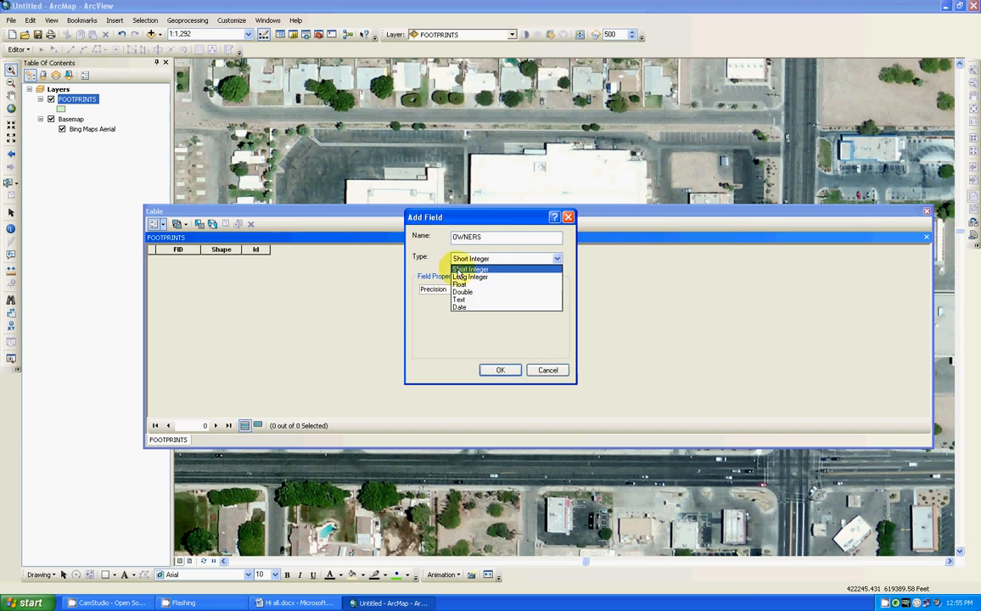
pyautogui.click(459, 299)
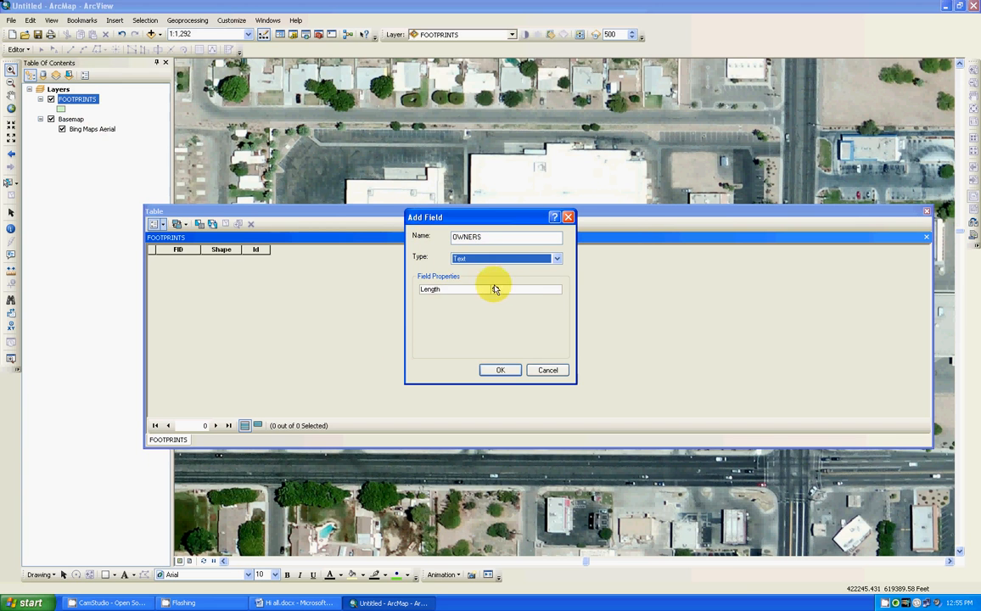
pyautogui.click(500, 369)
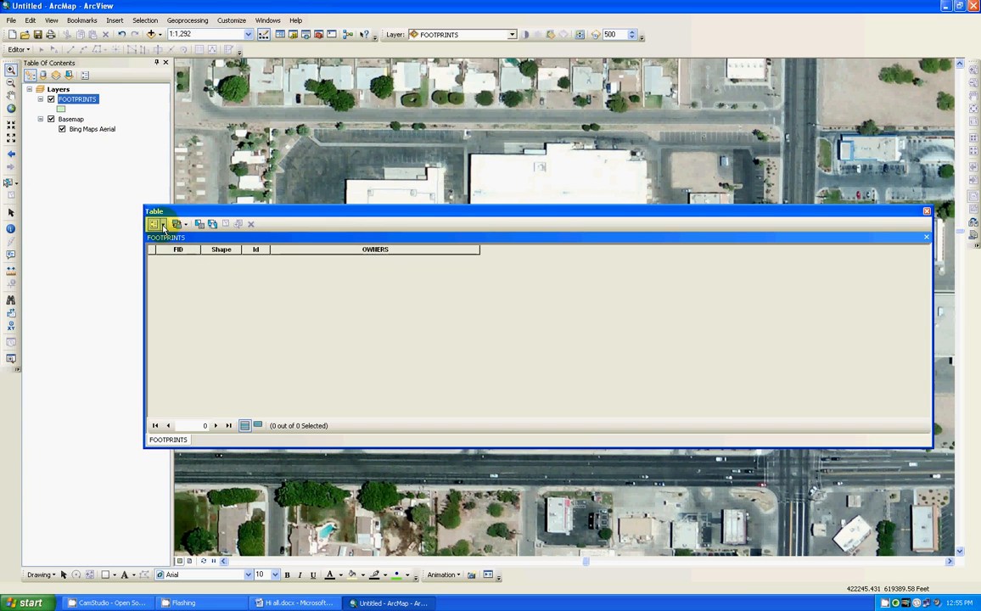
# Step: Add an ADDRESS field and an AREA text field of length 50
pyautogui.click(157, 223)
pyautogui.write('A')
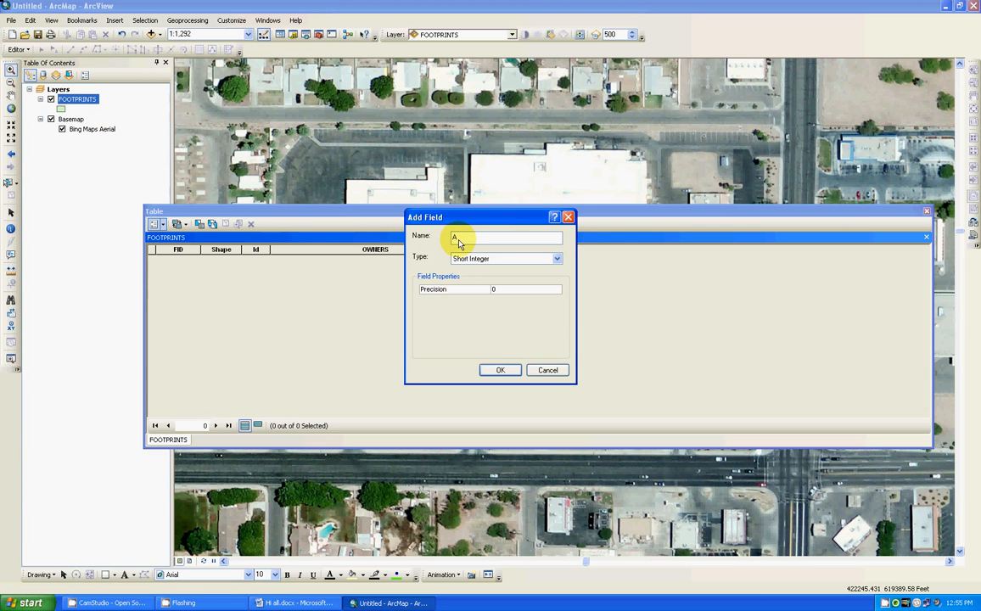
pyautogui.write('DRESS')
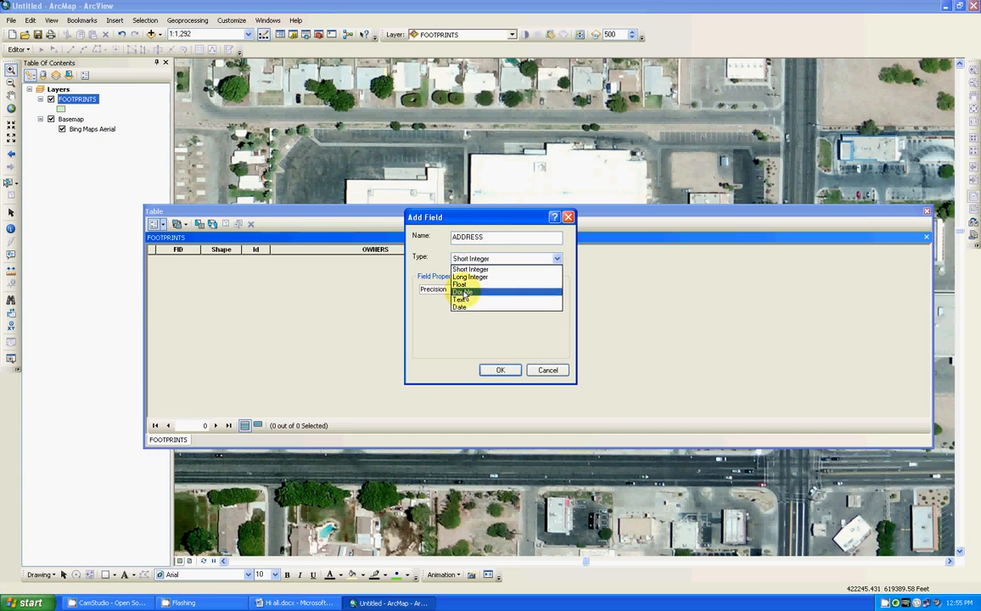
pyautogui.click(500, 369)
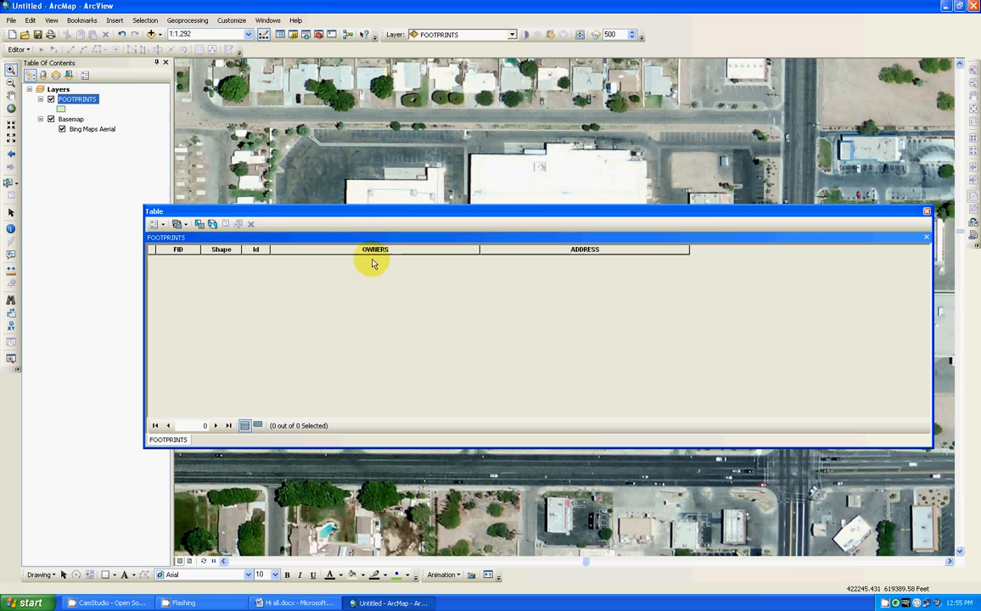
pyautogui.click(156, 223)
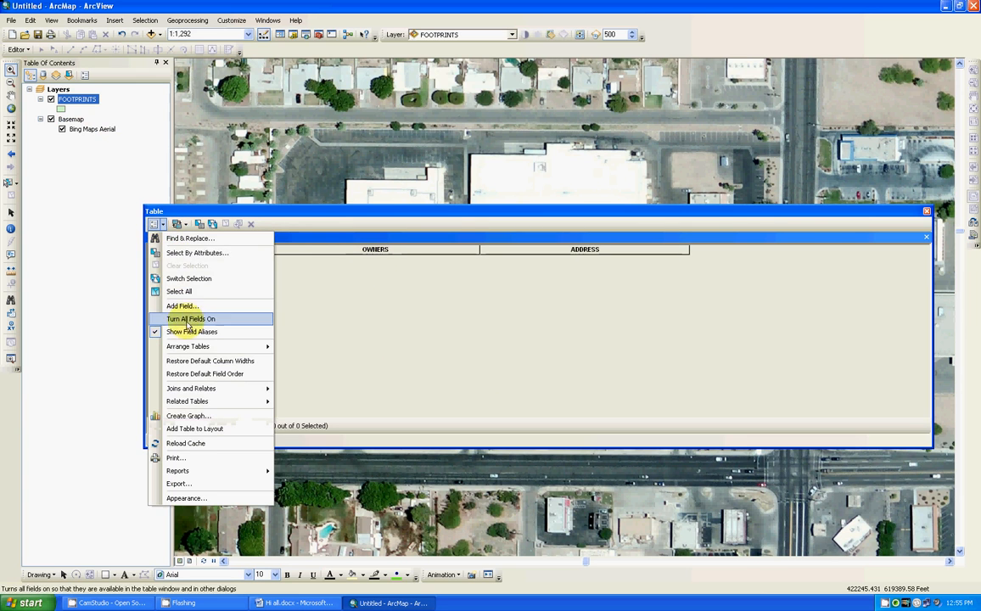
pyautogui.click(183, 306)
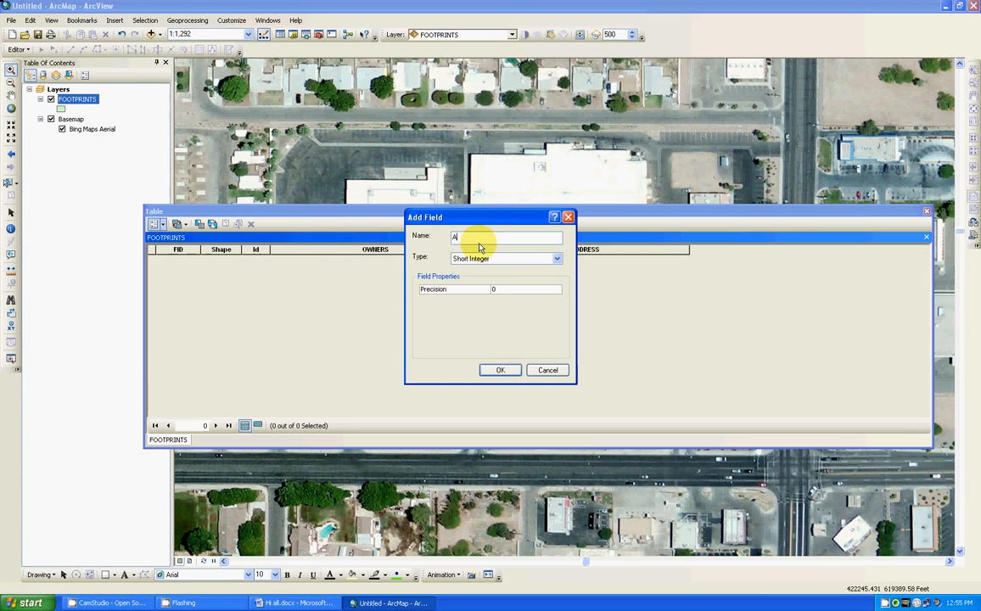
pyautogui.write('REA')
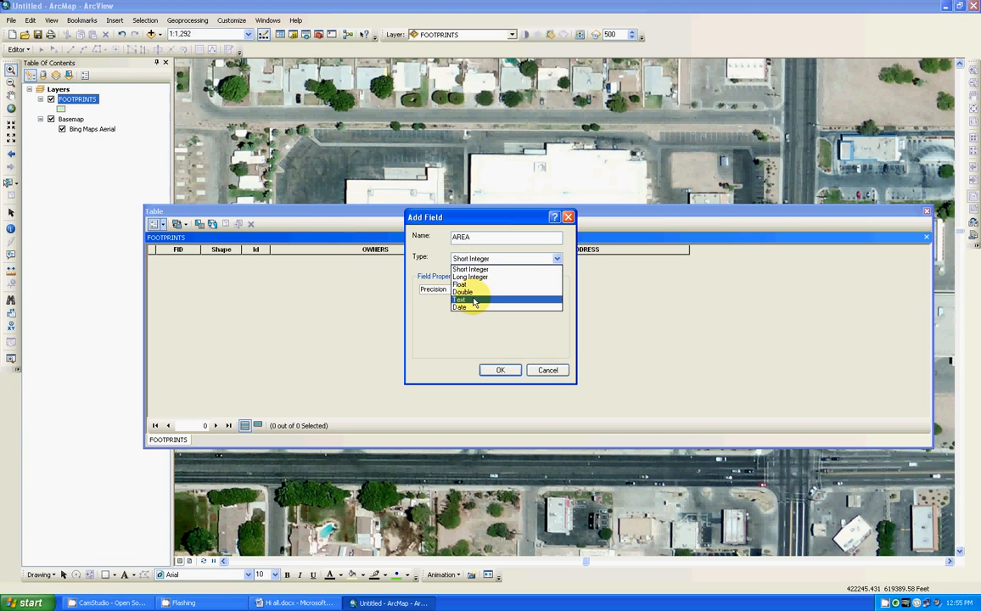
pyautogui.click(463, 299)
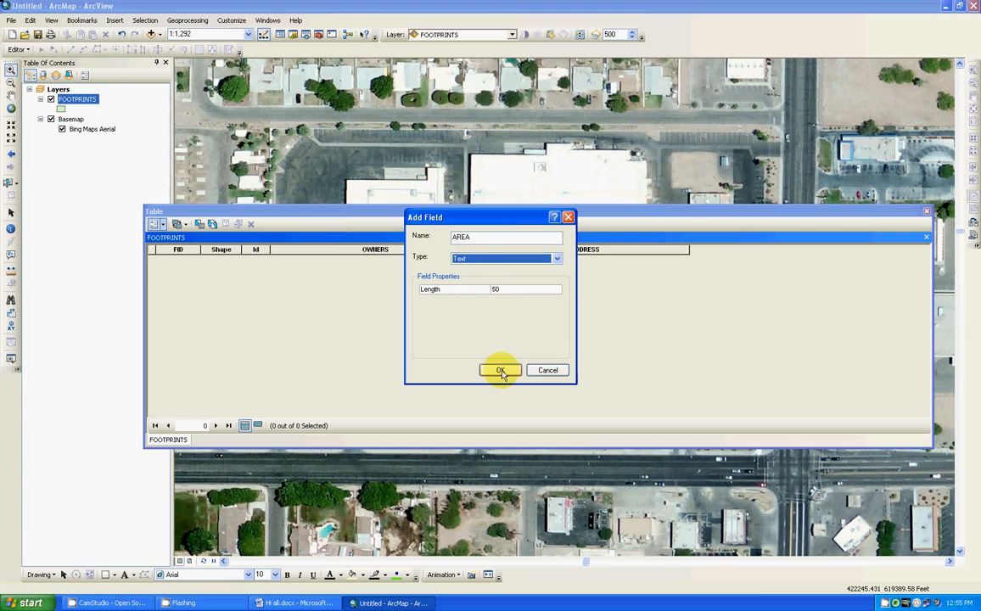
pyautogui.click(500, 370)
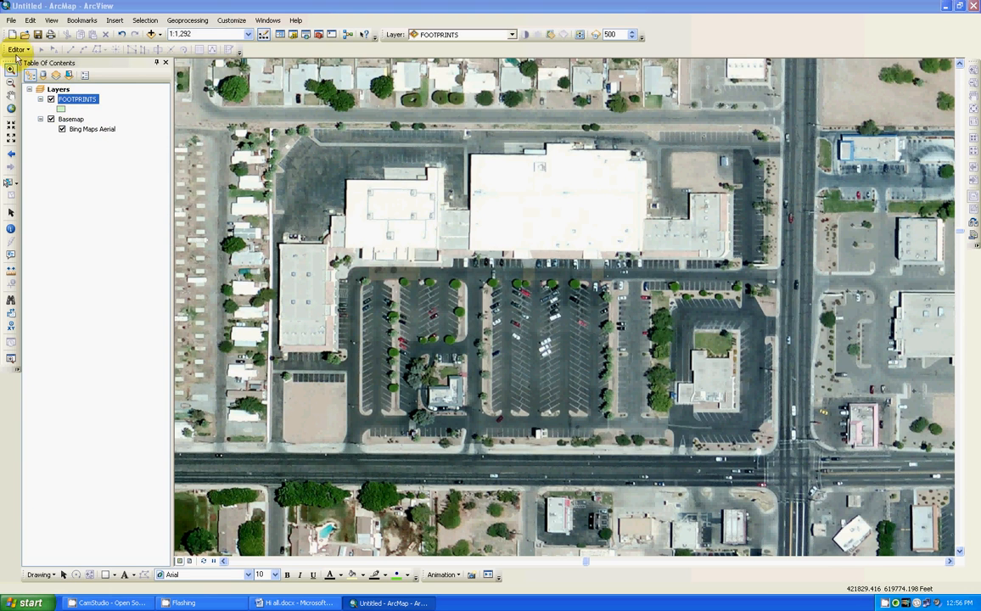
# Step: Start an edit session and select the FOOTPRINTS template for drawing
pyautogui.click(17, 48)
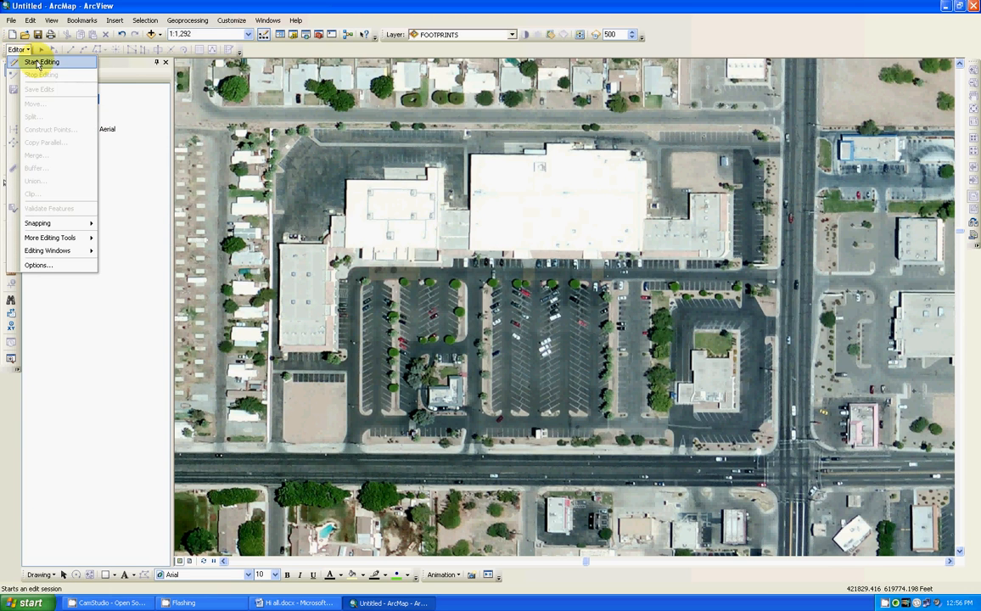
pyautogui.click(42, 61)
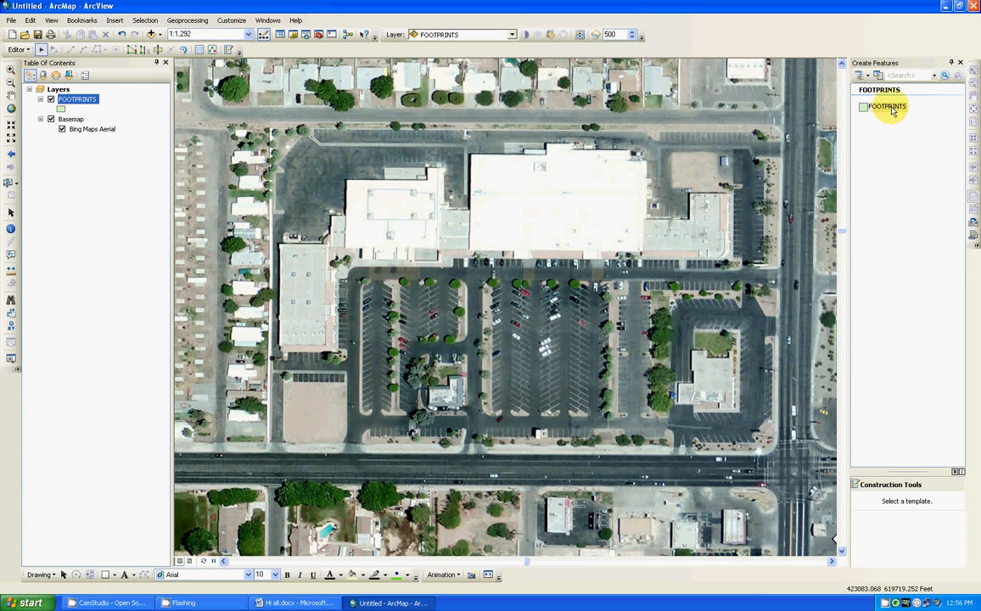
pyautogui.moveTo(861, 159)
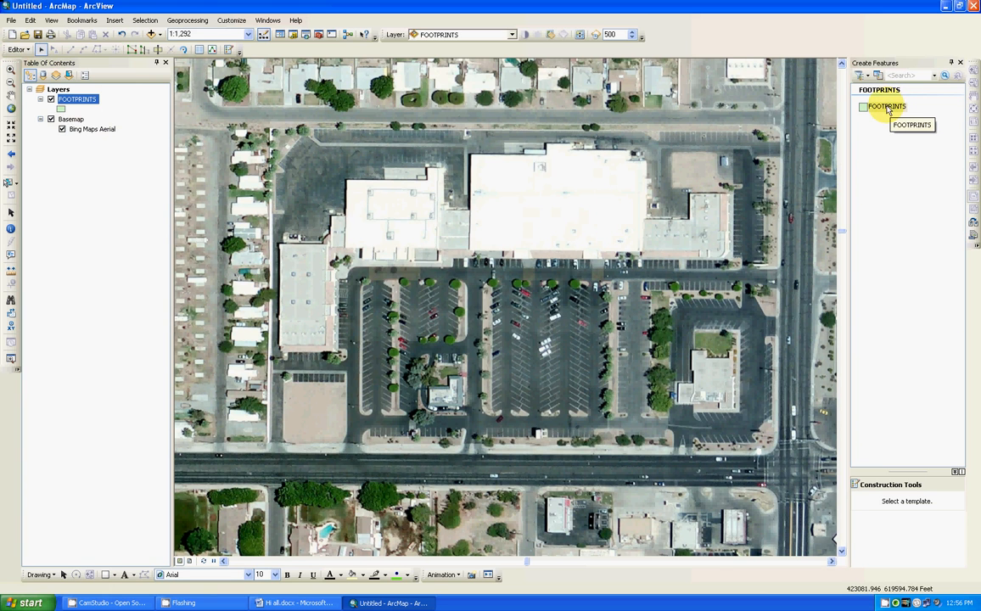
pyautogui.click(886, 106)
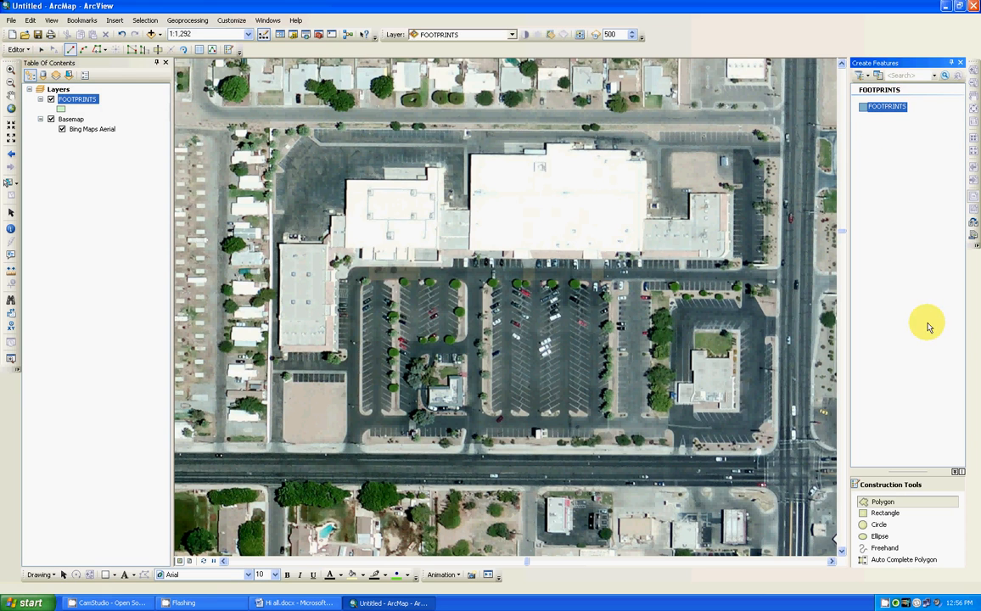
pyautogui.moveTo(888, 472)
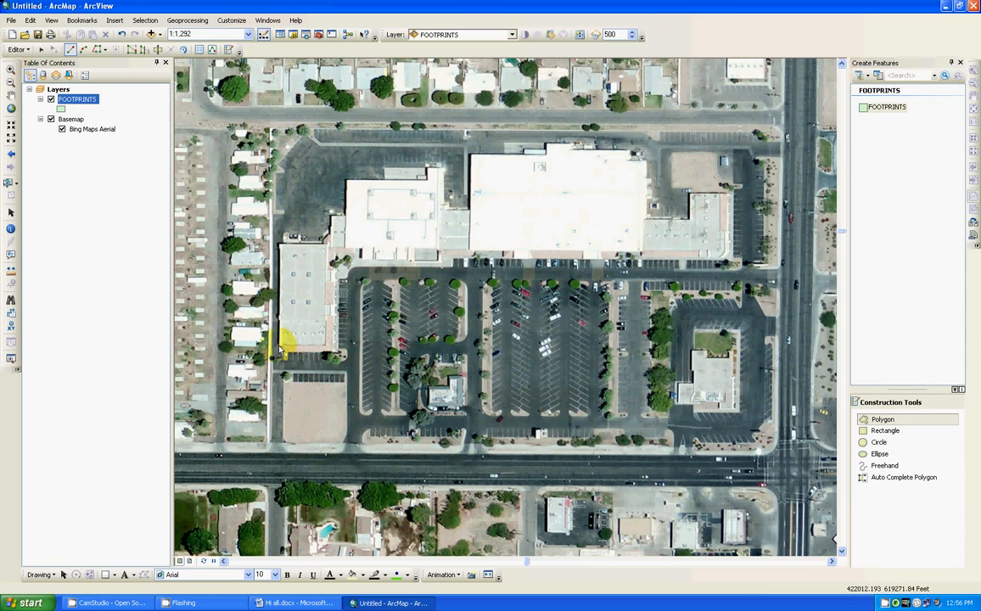
# Step: Digitize corner vertices of the left building and the middle building's top-right corner
pyautogui.click(320, 348)
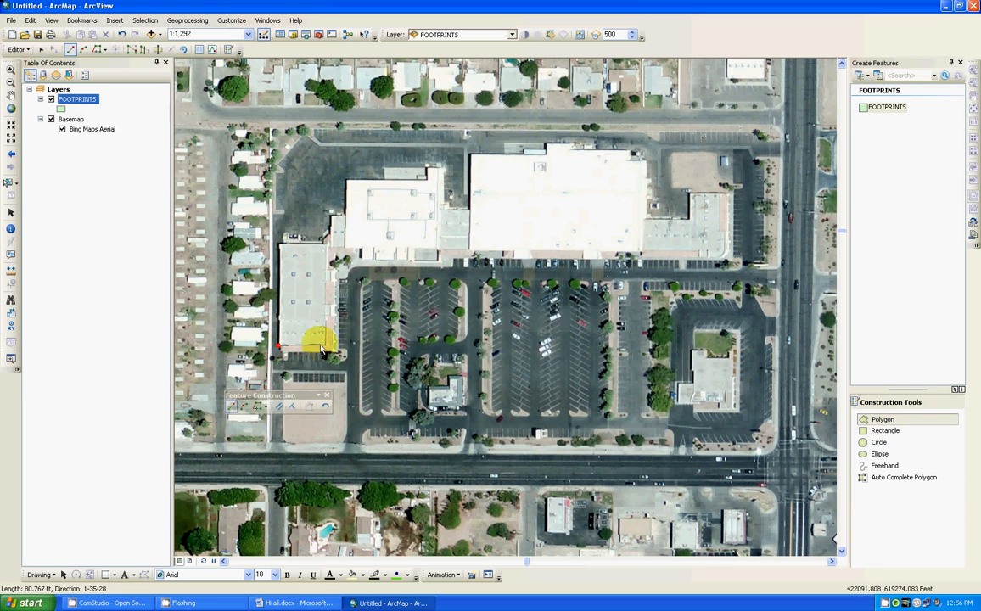
pyautogui.click(331, 258)
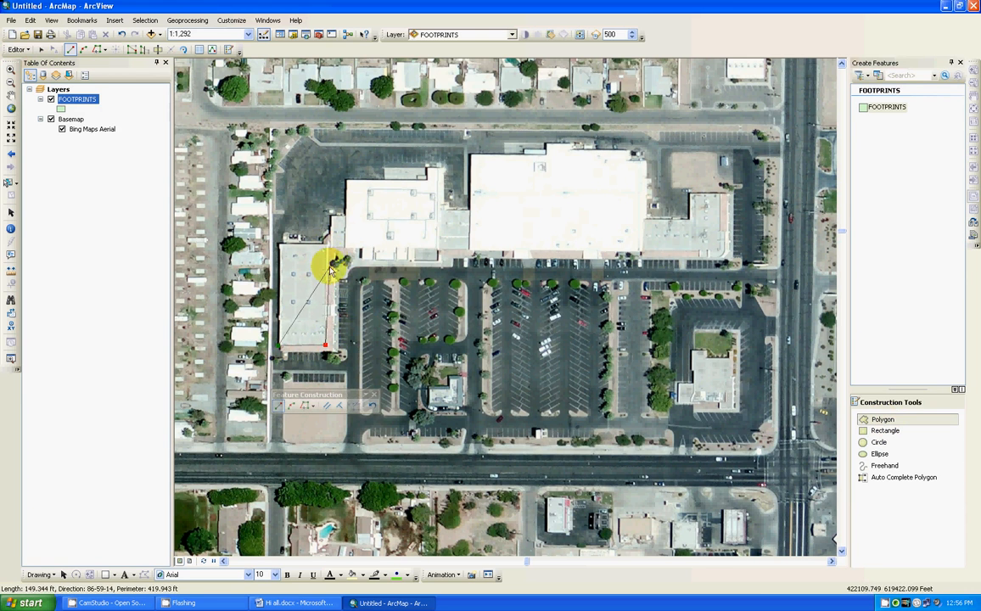
pyautogui.click(326, 246)
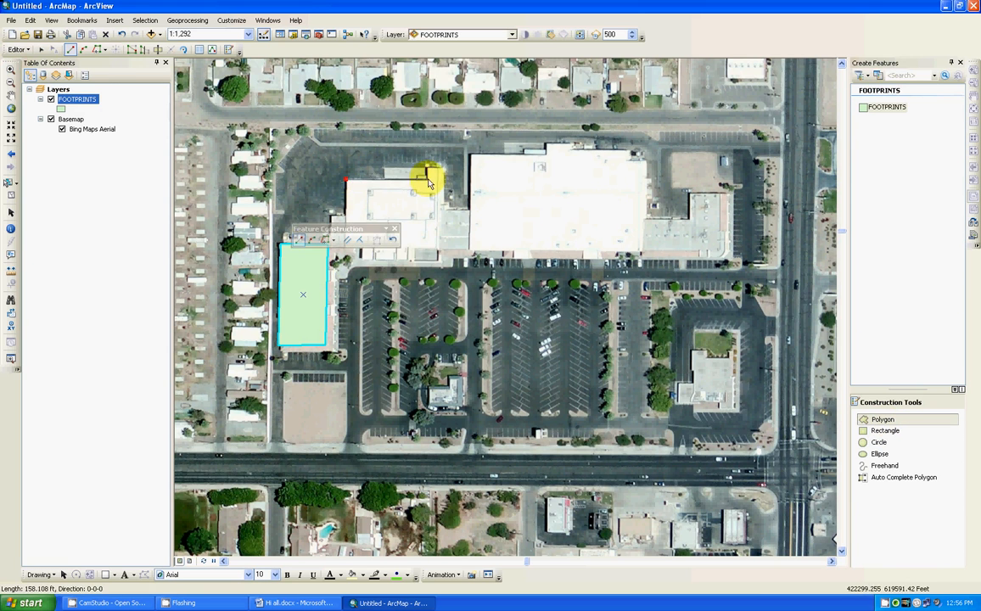
pyautogui.click(433, 170)
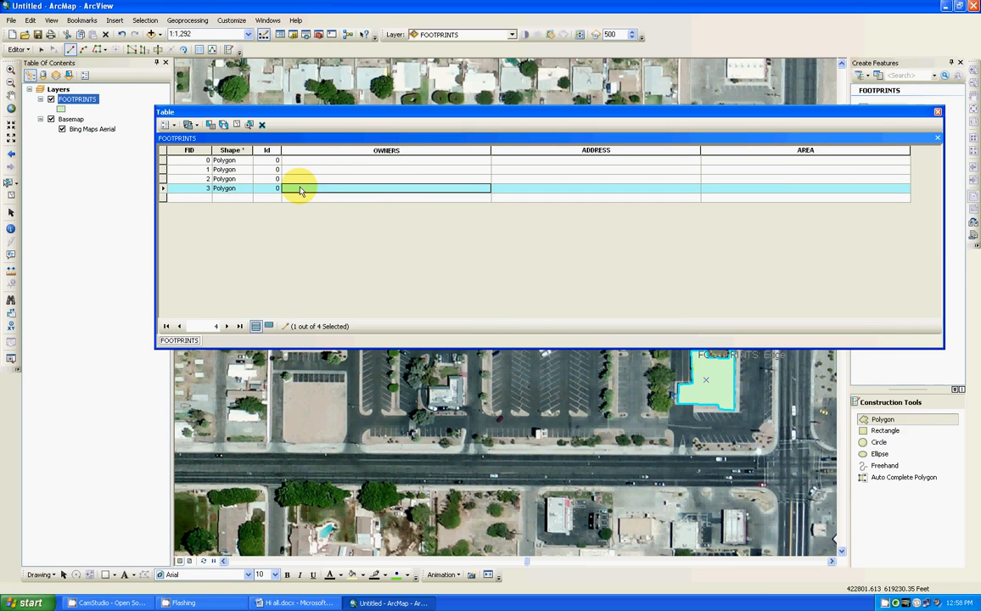
pyautogui.write('BANK')
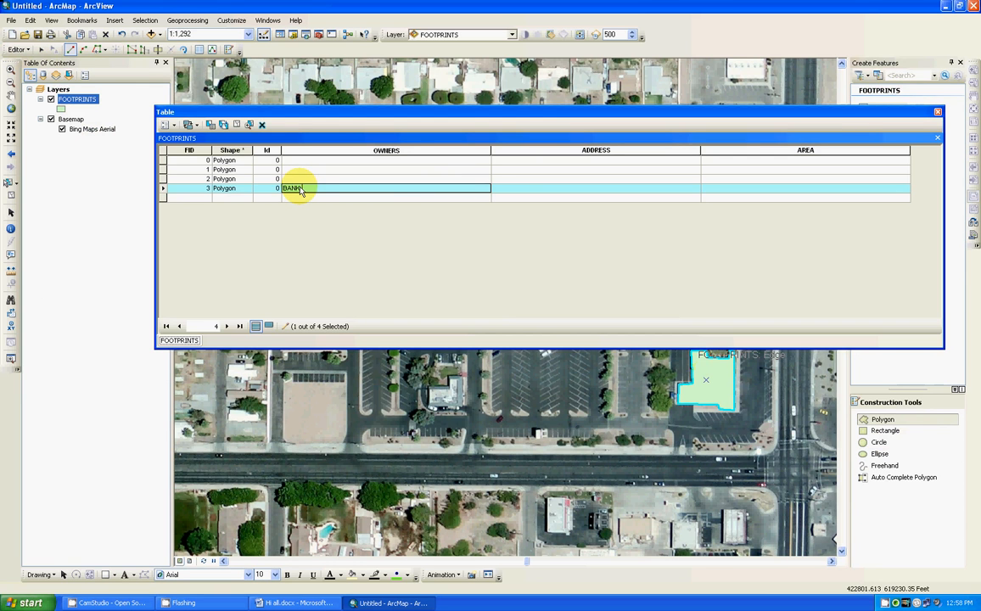
pyautogui.write('OWENS')
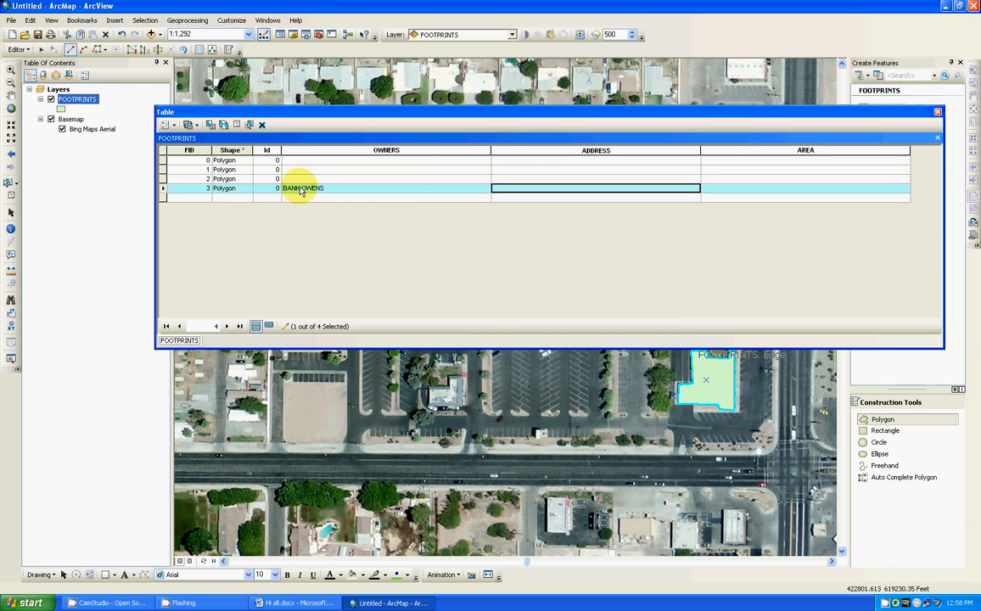
pyautogui.write('23')
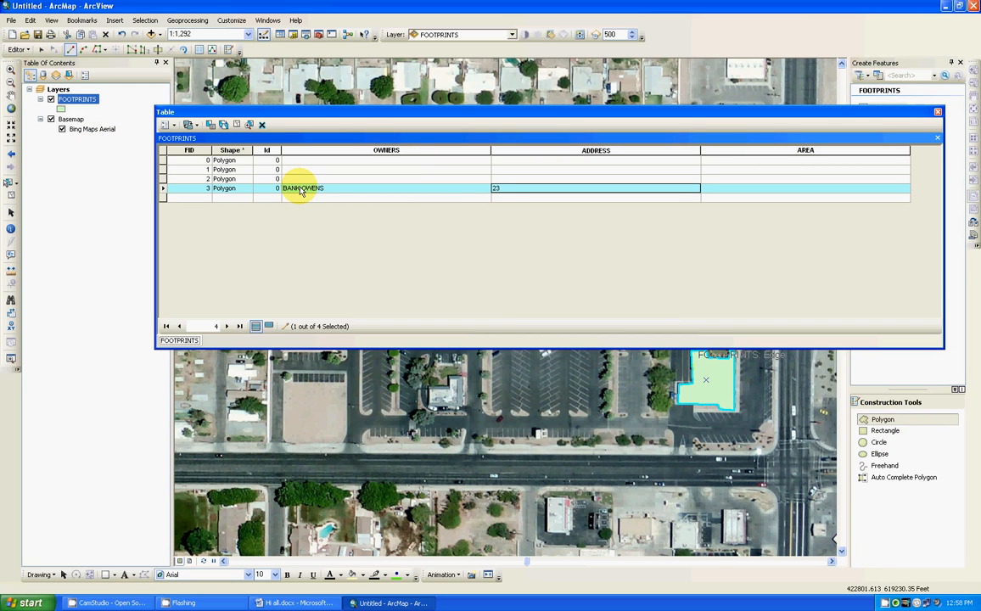
pyautogui.write('68 S AVENUE X')
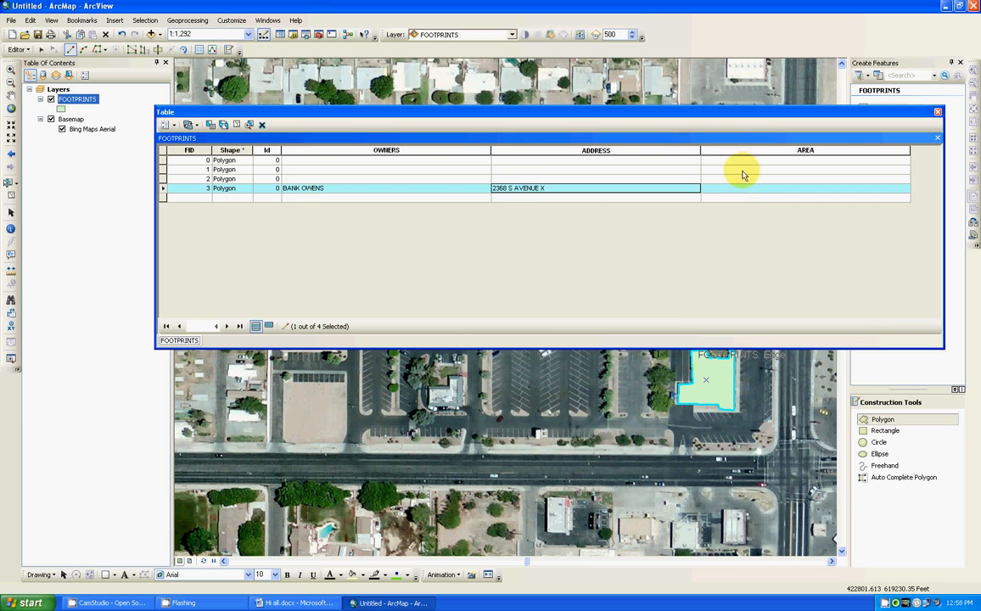
pyautogui.moveTo(754, 181)
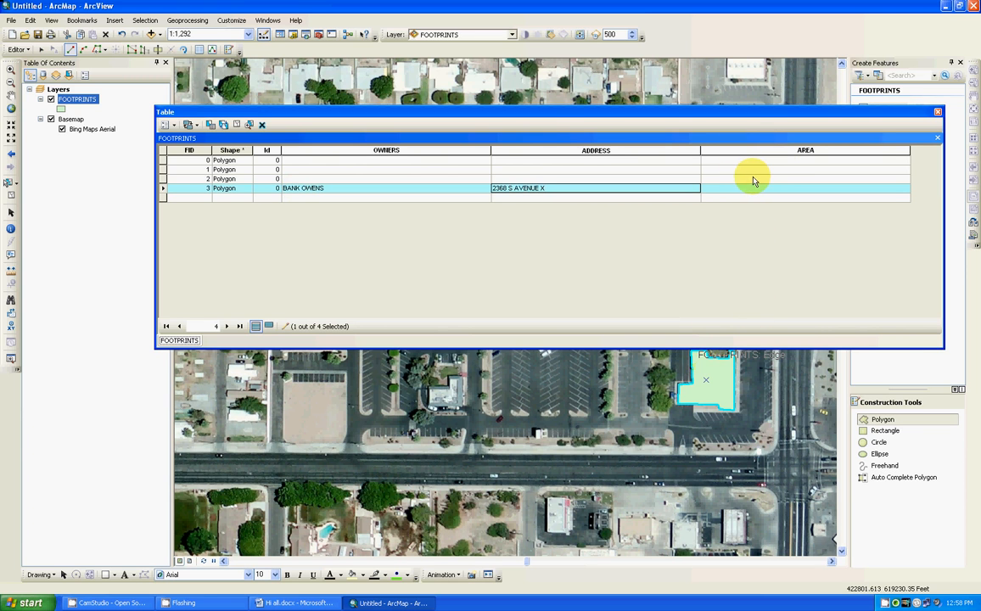
pyautogui.moveTo(690, 191)
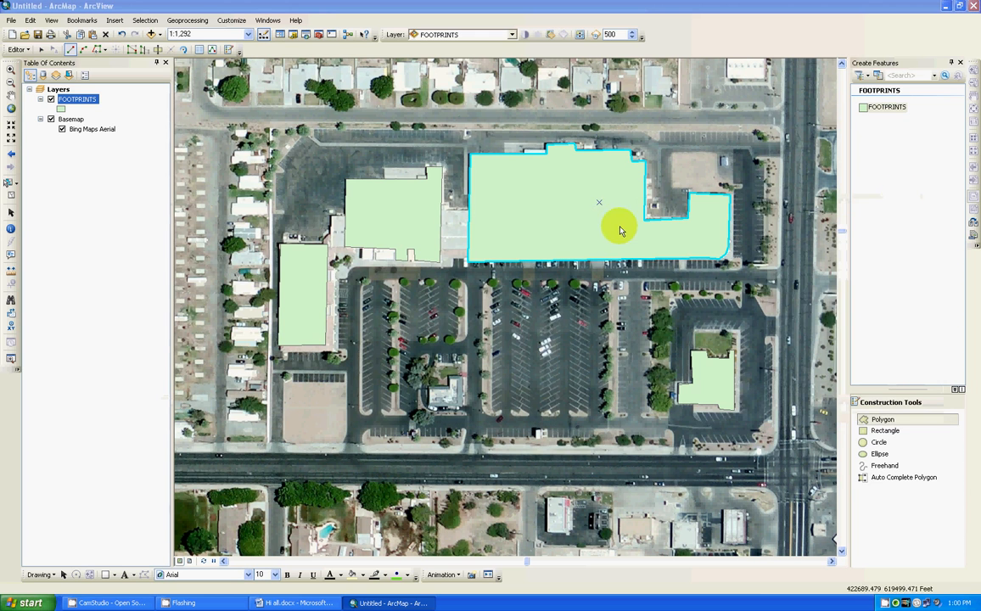
# Step: Stop editing and save the footprint edits, then bring up the FOOTPRINTS layer options
pyautogui.click(17, 49)
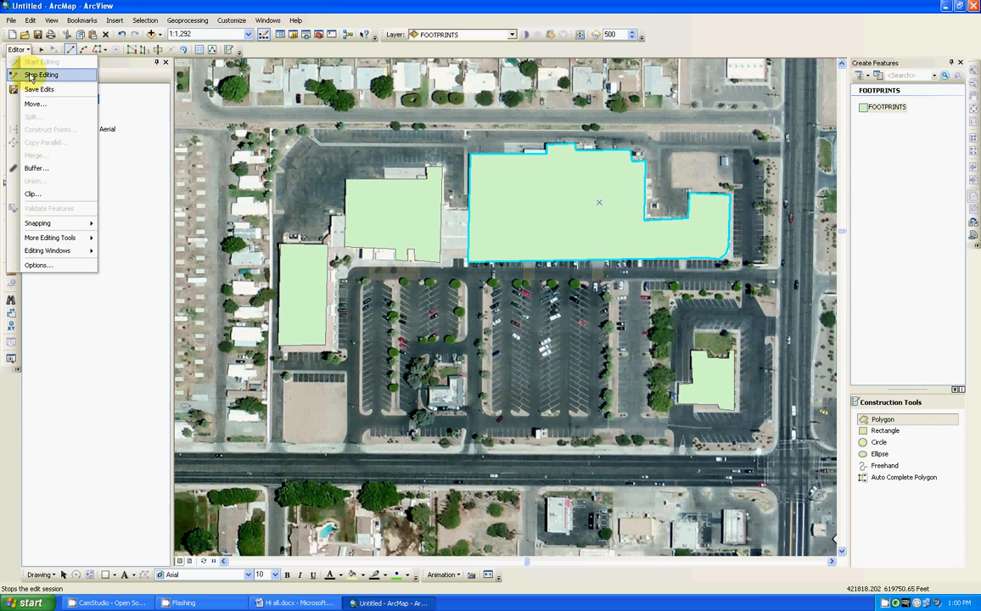
pyautogui.click(41, 75)
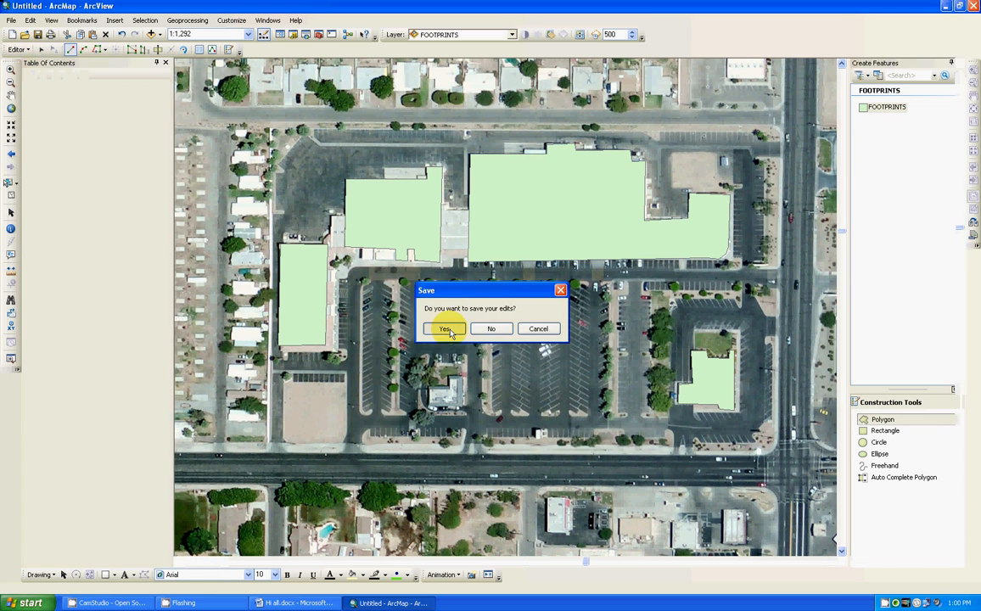
pyautogui.click(445, 329)
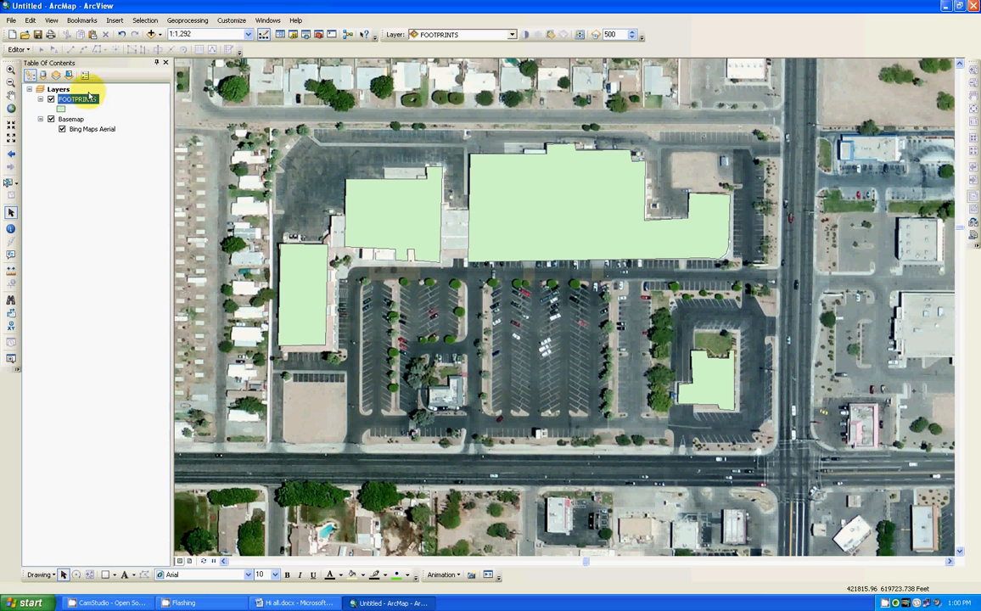
pyautogui.rightClick(76, 99)
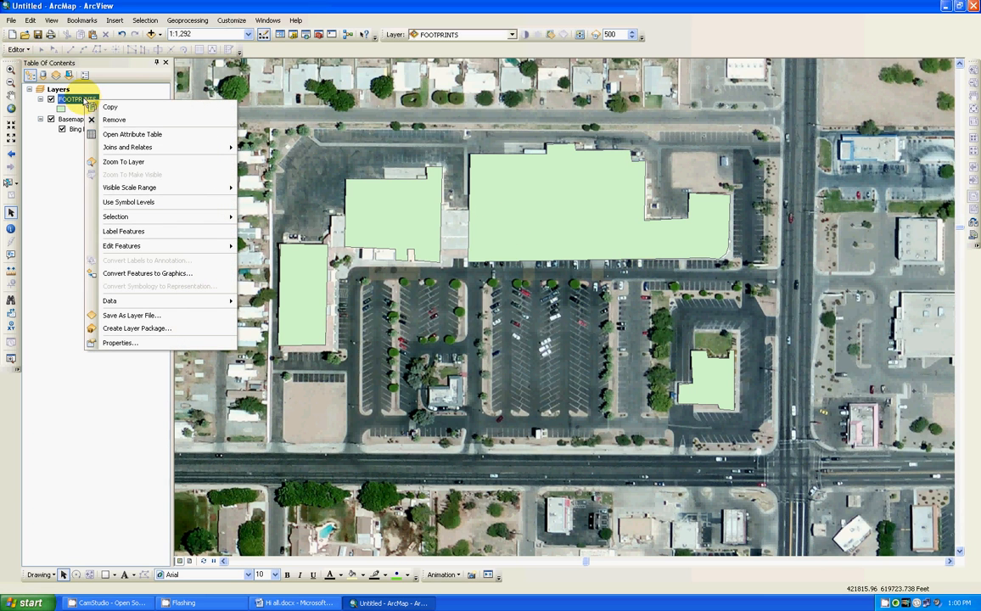
pyautogui.moveTo(134, 107)
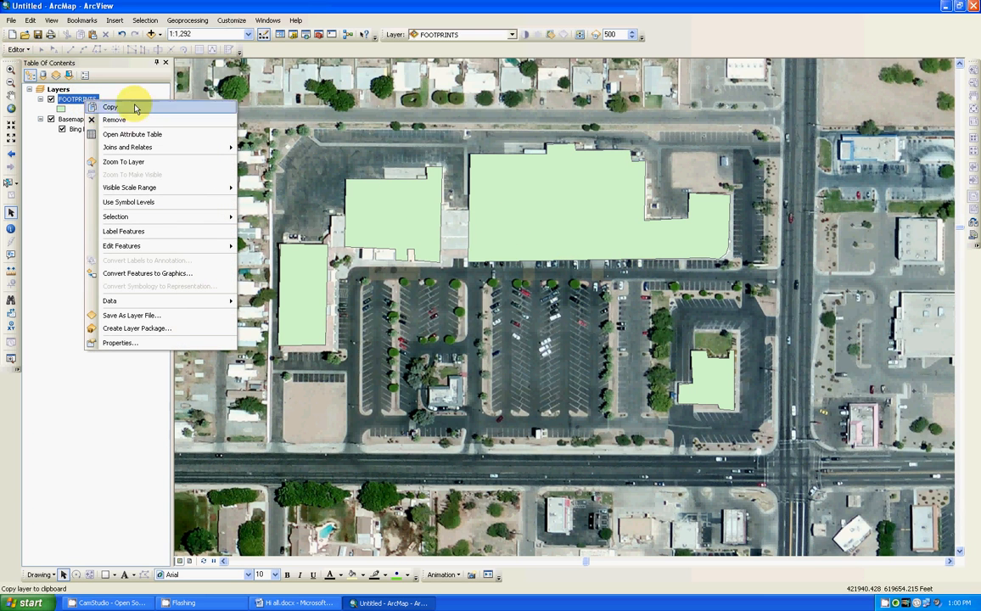
pyautogui.moveTo(435, 214)
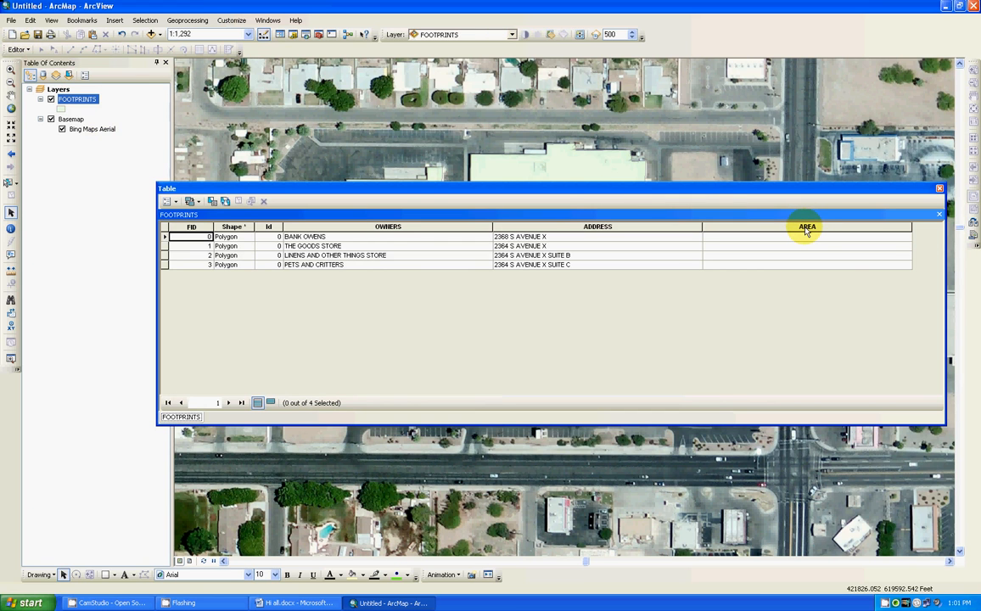
pyautogui.rightClick(806, 226)
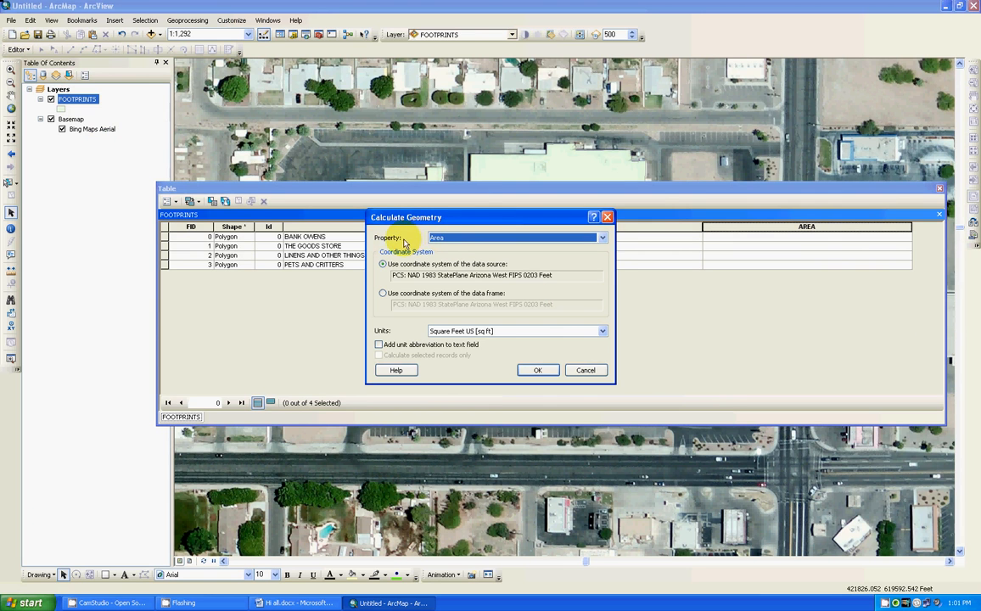
pyautogui.moveTo(453, 287)
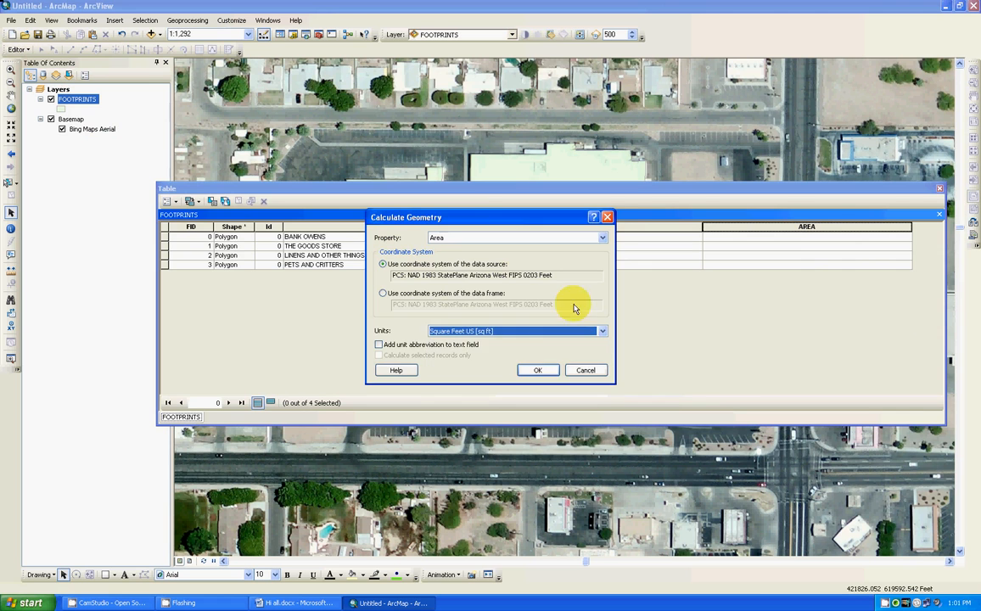
pyautogui.click(585, 369)
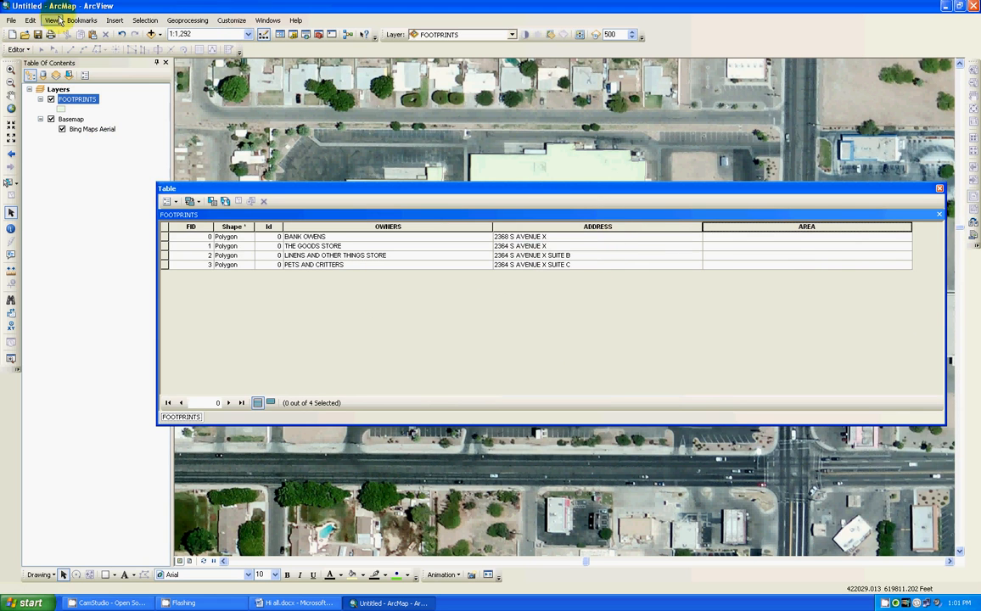
pyautogui.moveTo(51, 20)
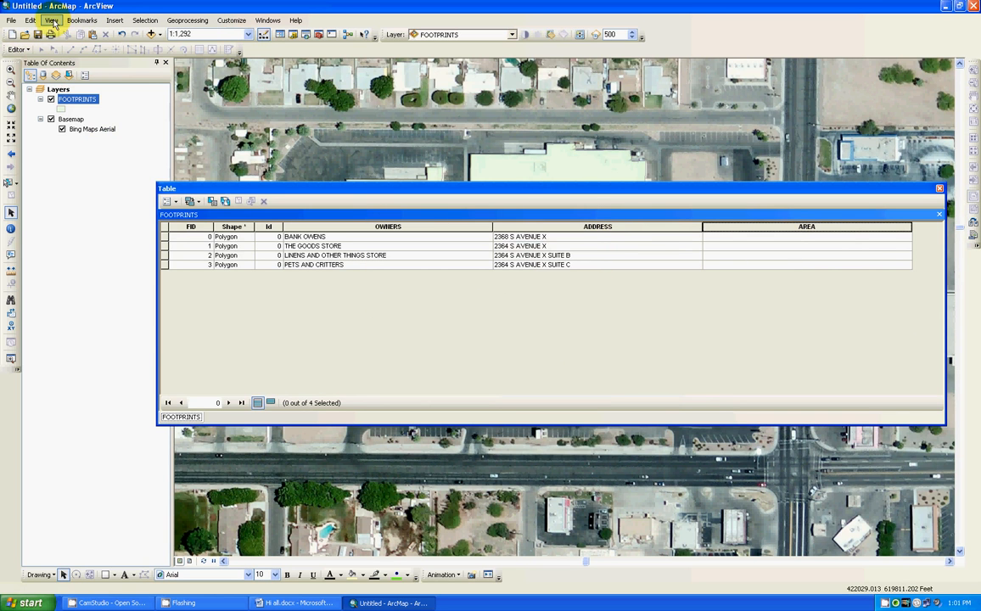
pyautogui.click(52, 20)
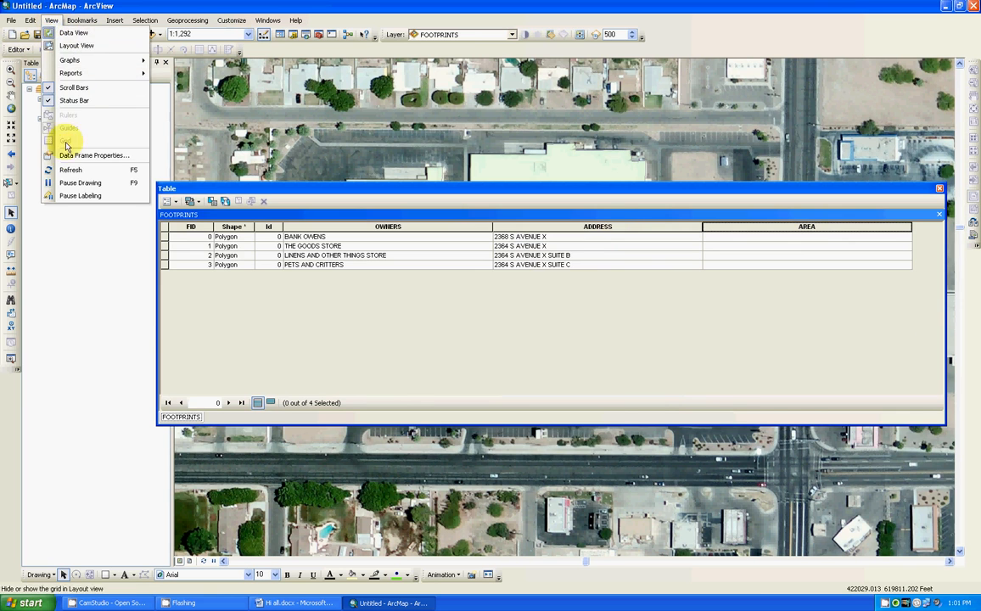
pyautogui.click(95, 155)
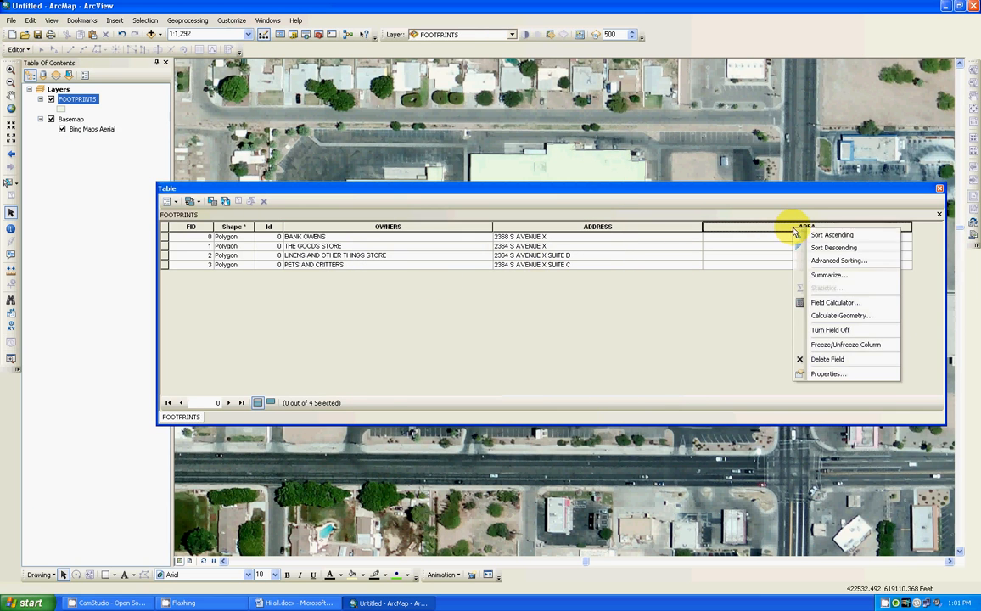
# Step: Calculate the AREA field geometry as area in US square feet for all footprints
pyautogui.click(841, 314)
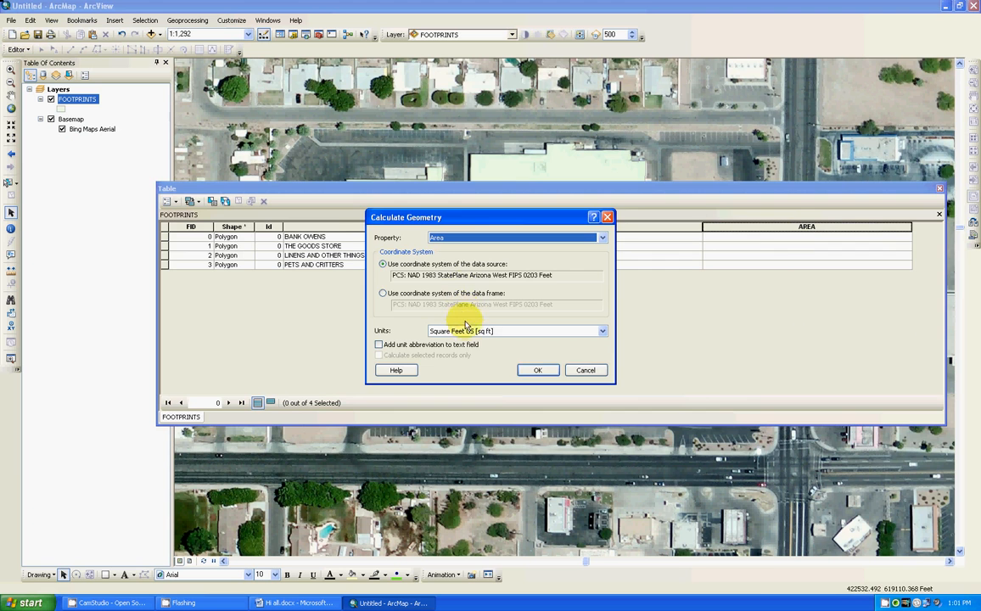
pyautogui.click(537, 370)
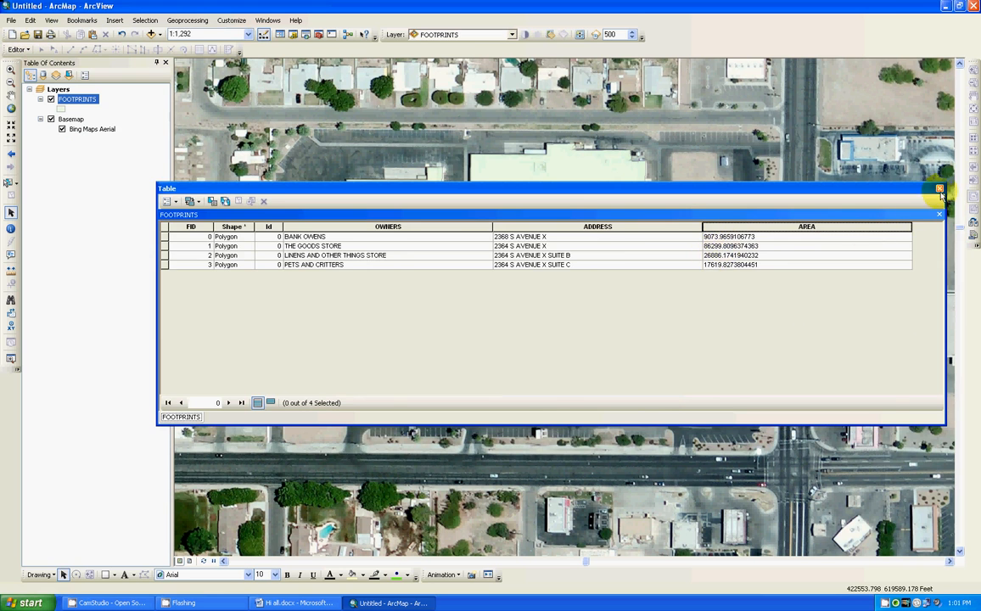
# Step: Close the FOOTPRINTS attribute table to view footprints over the aerial imagery
pyautogui.click(939, 188)
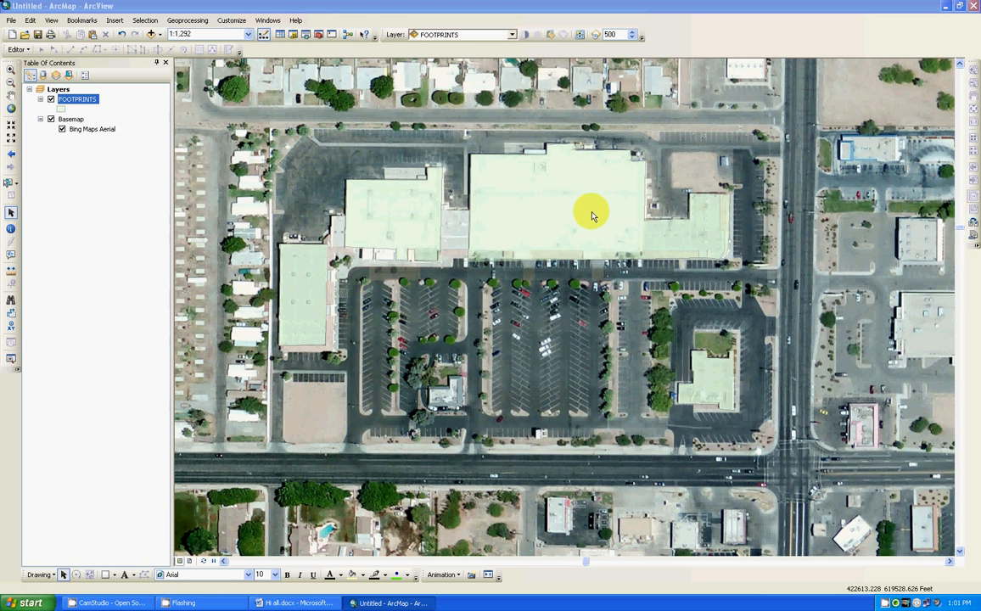
pyautogui.moveTo(507, 207)
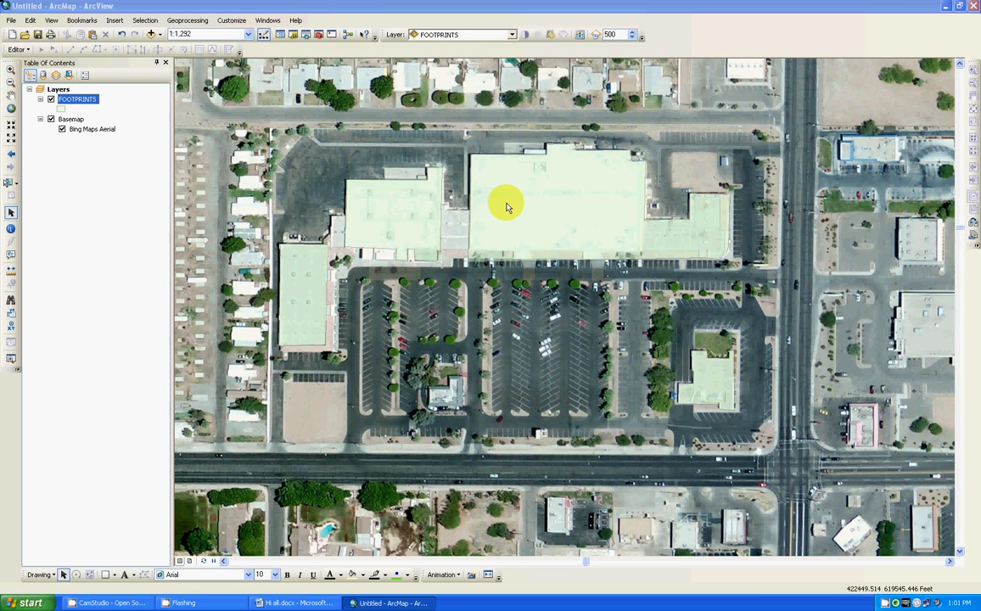